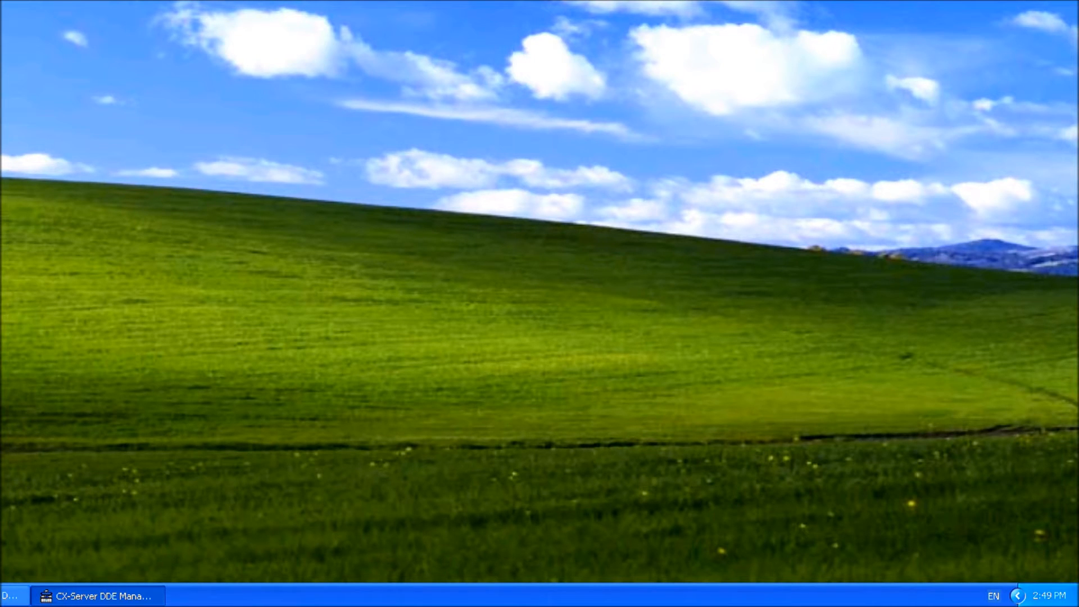
pyautogui.moveTo(93, 595)
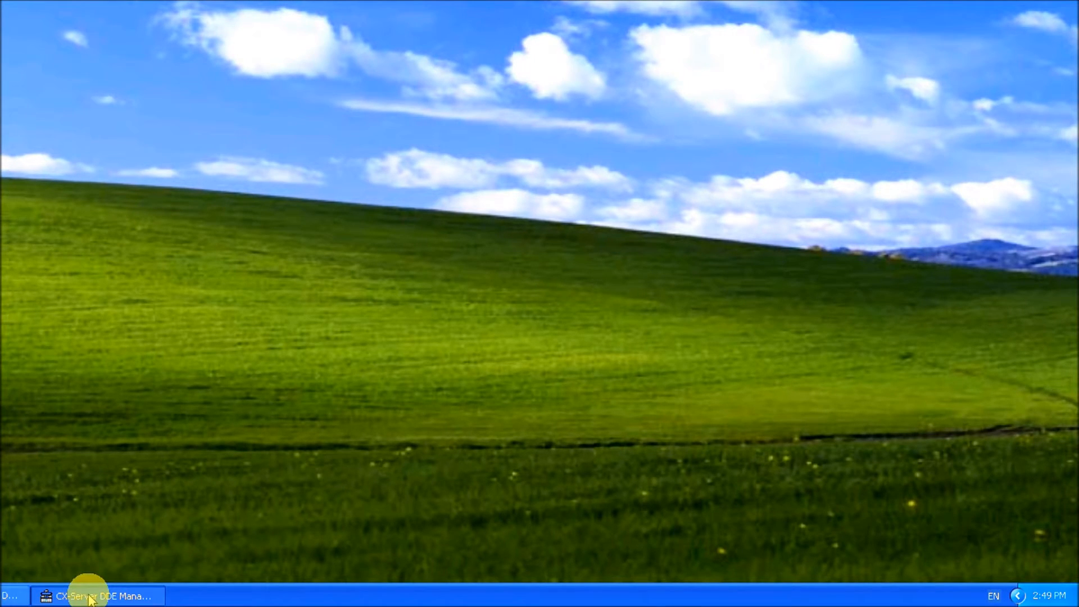
# Step: Create a new DDE Manager project named test on the C drive
pyautogui.rightClick(103, 595)
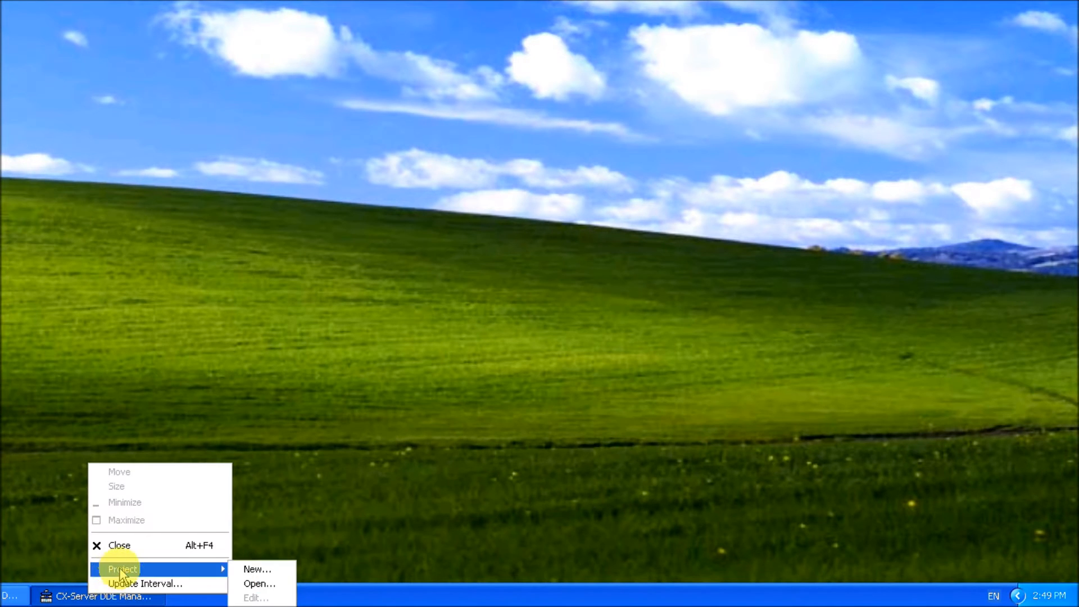
pyautogui.click(257, 569)
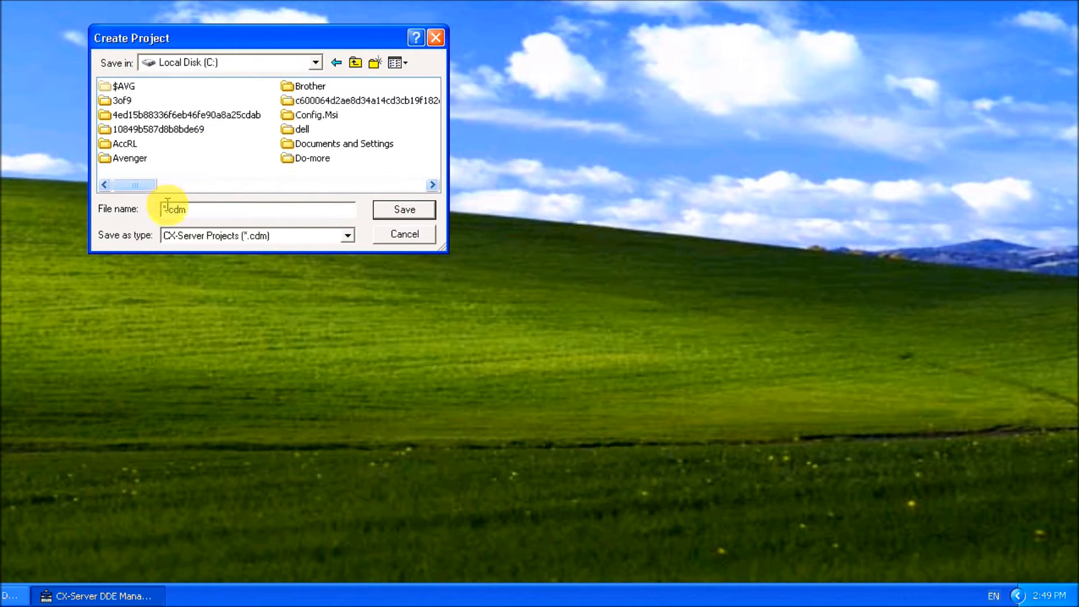
pyautogui.moveTo(238, 171)
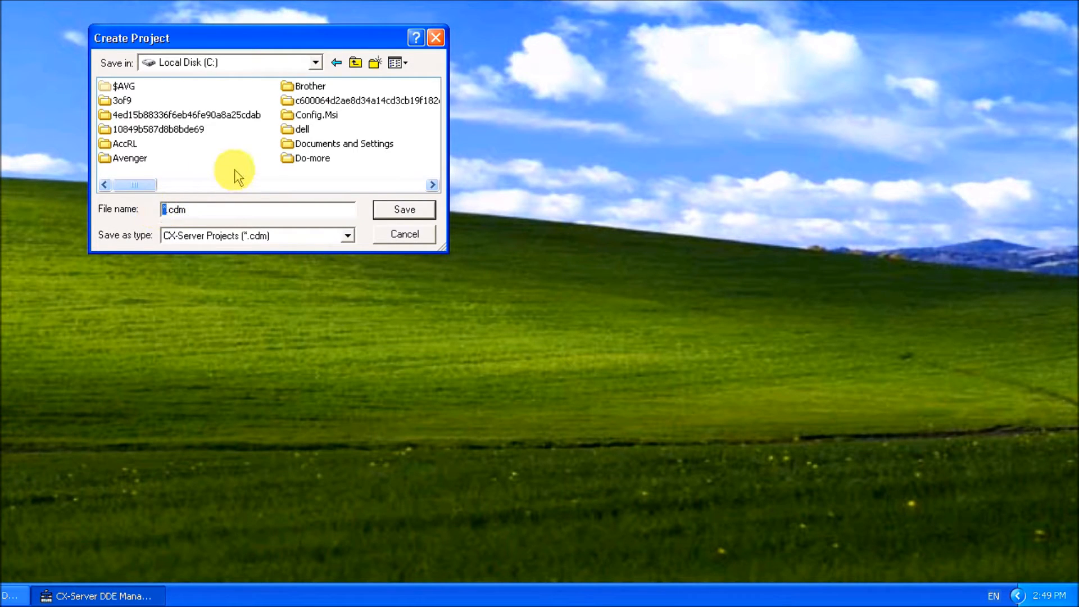
pyautogui.write('test')
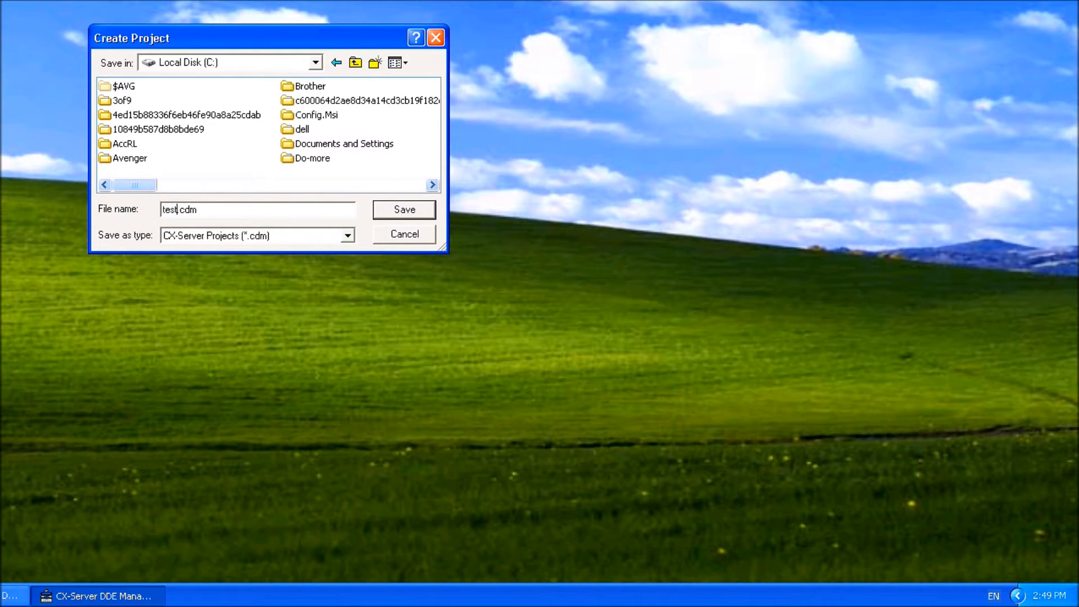
pyautogui.moveTo(268, 102)
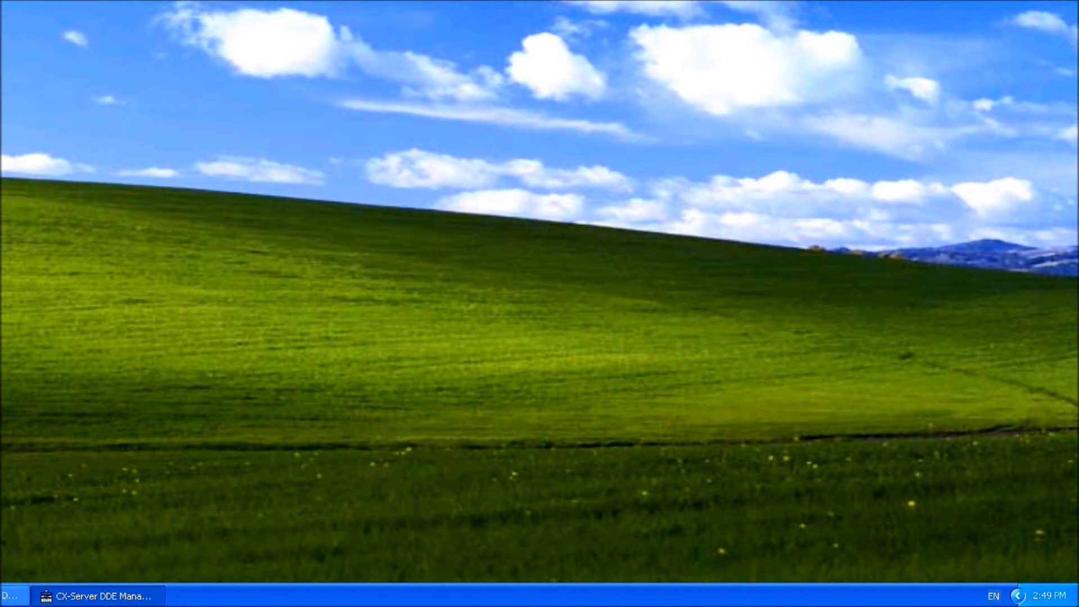
# Step: Reopen the test project and bring up the project options to edit it
pyautogui.rightClick(97, 596)
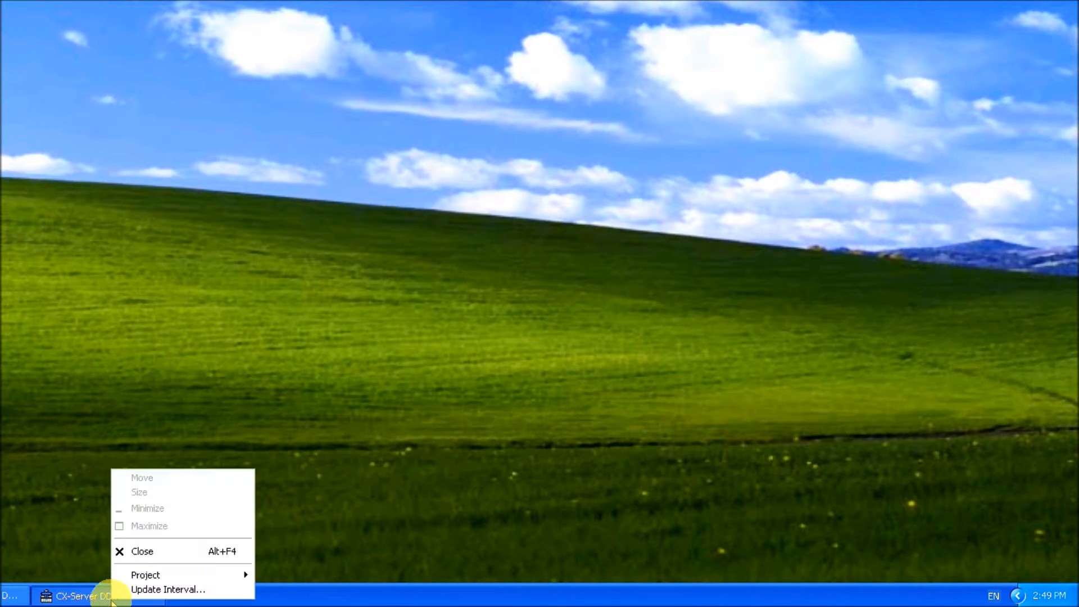
pyautogui.moveTo(145, 575)
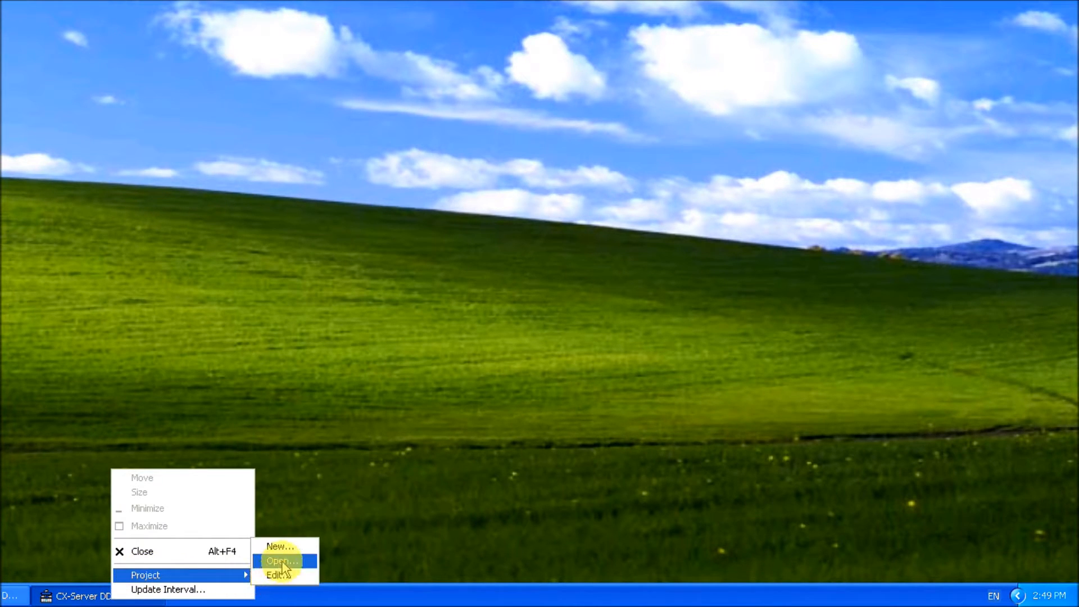
pyautogui.click(278, 561)
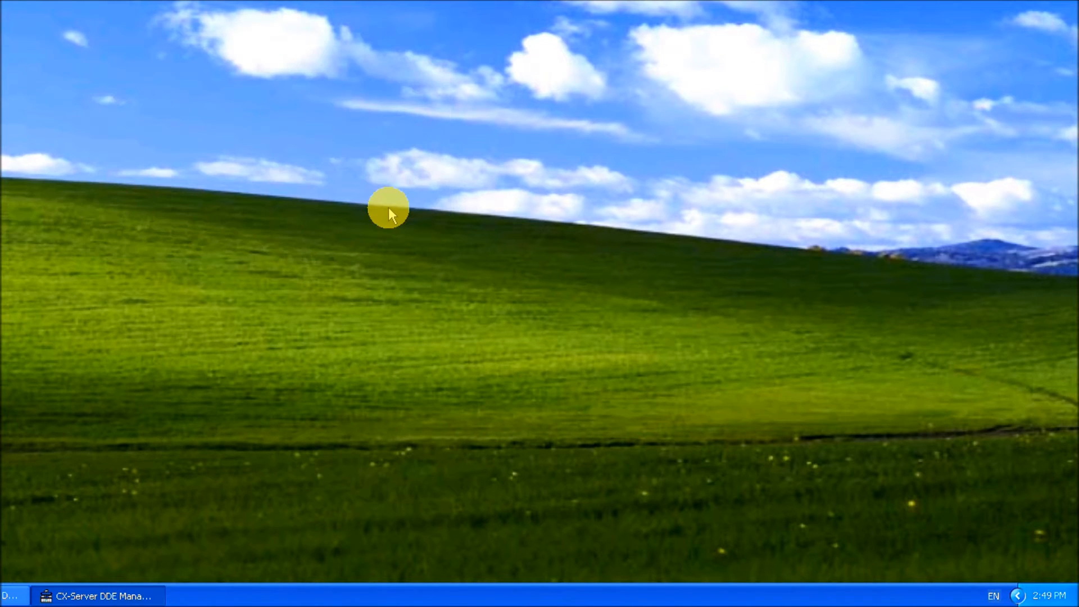
pyautogui.moveTo(297, 366)
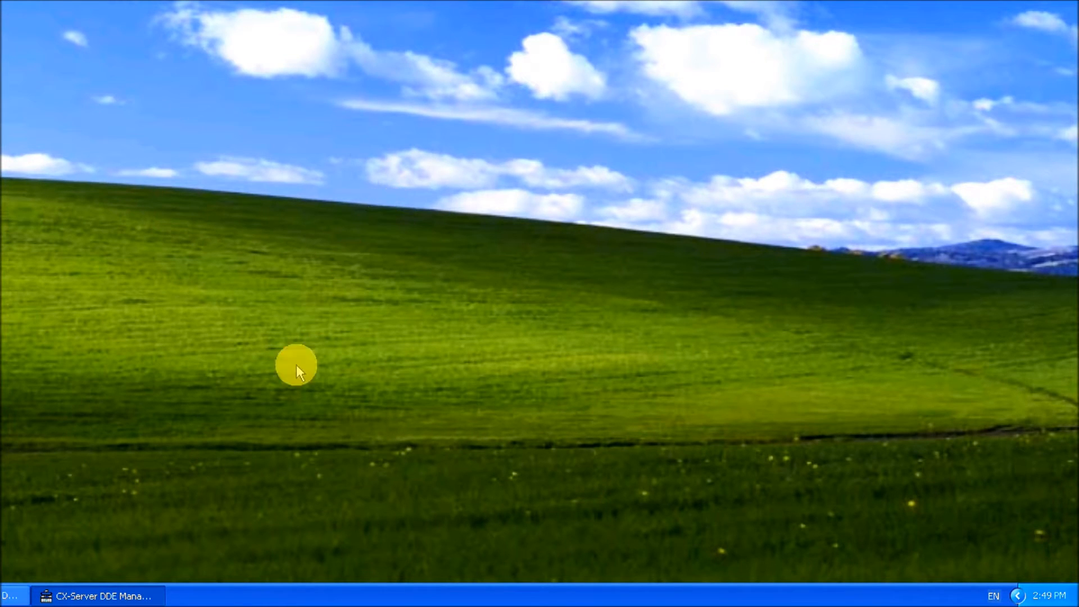
pyautogui.rightClick(100, 596)
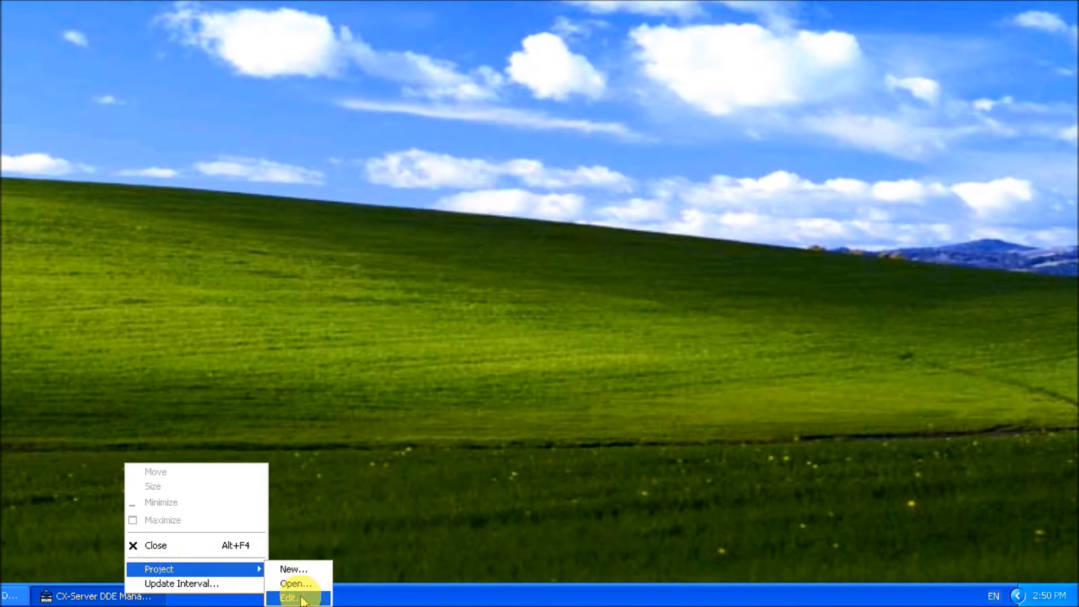
# Step: Add a new PLC device, New PLC 1, under the project's Devices group
pyautogui.click(289, 597)
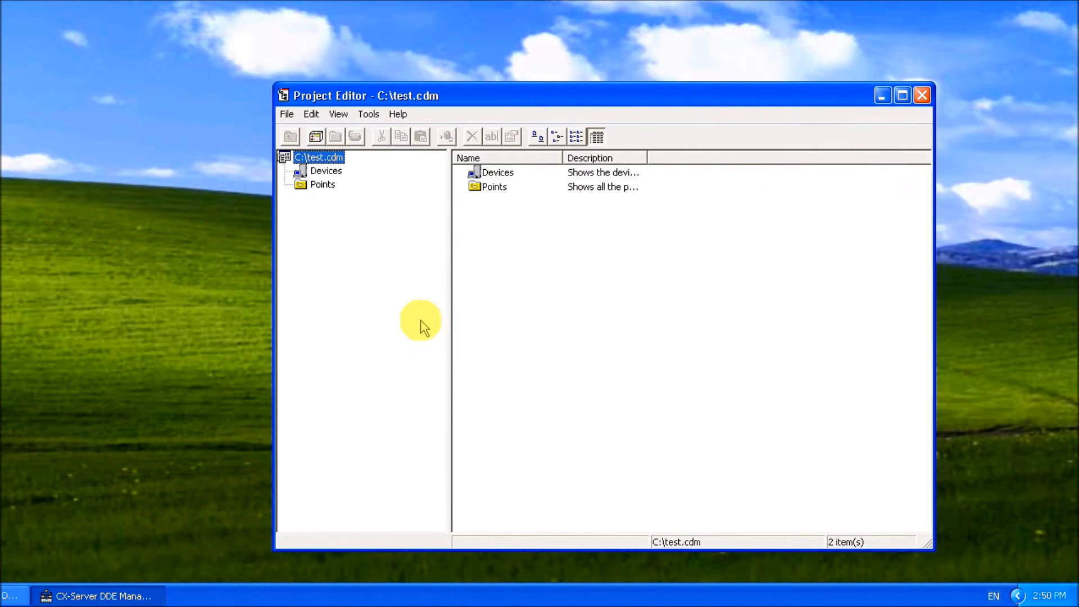
pyautogui.click(326, 171)
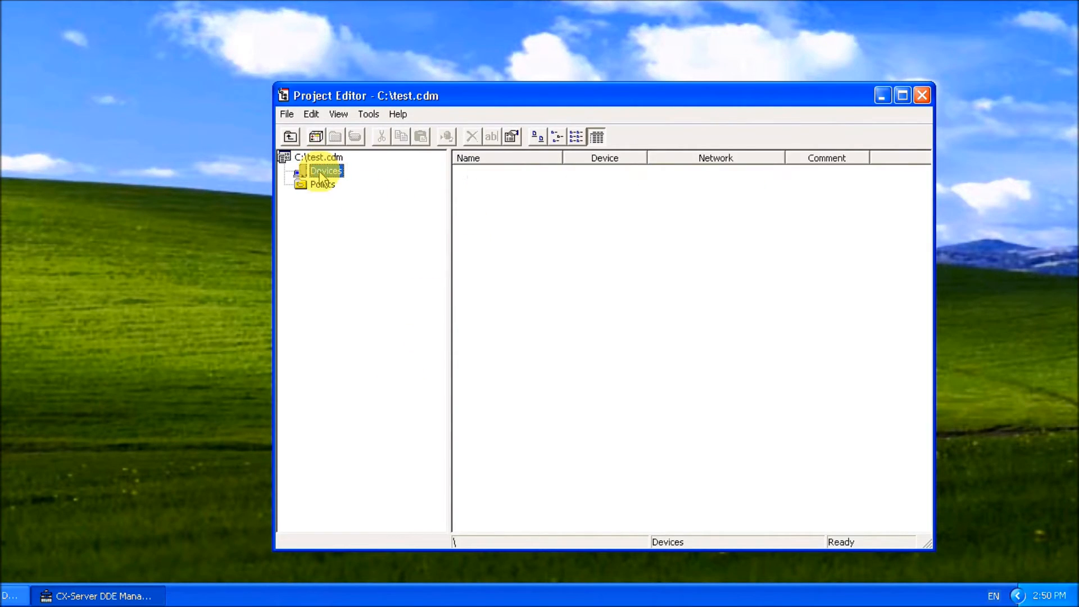
pyautogui.rightClick(325, 170)
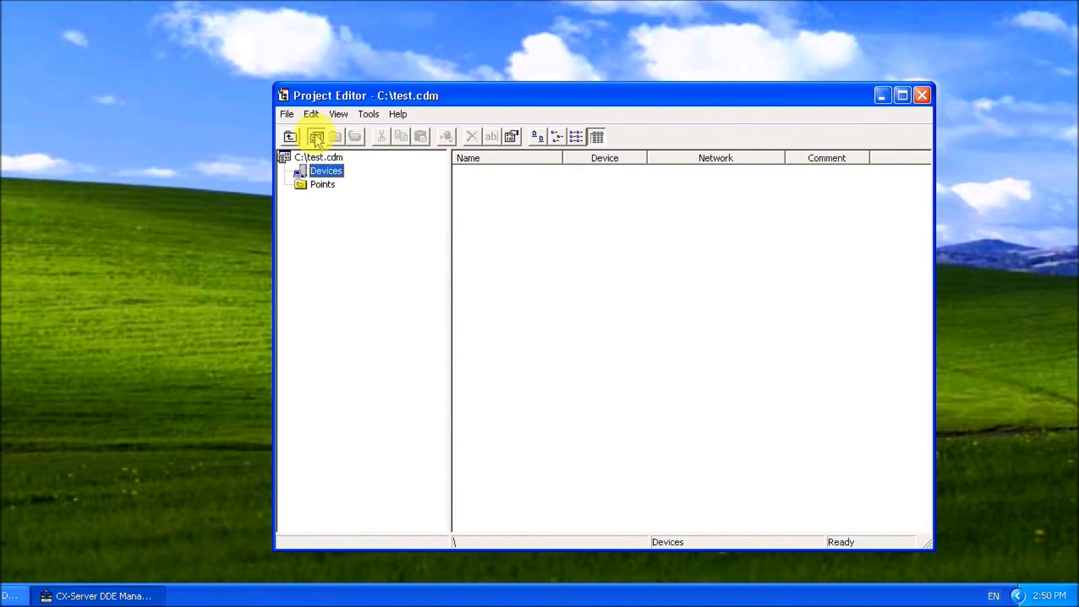
pyautogui.click(316, 136)
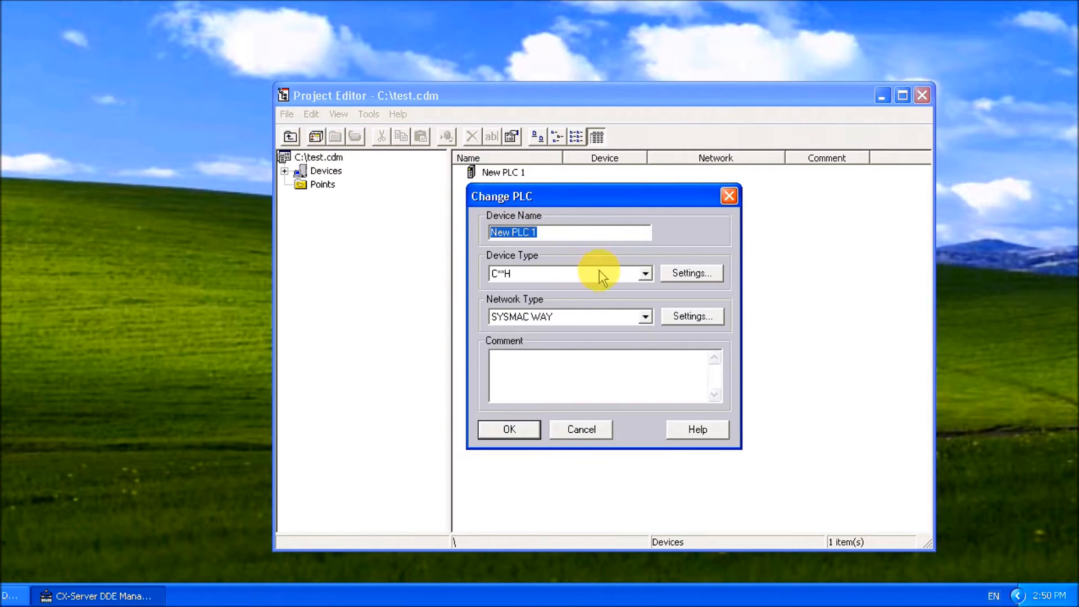
# Step: Set the device type to CP1L on a USB network and confirm the device
pyautogui.click(642, 273)
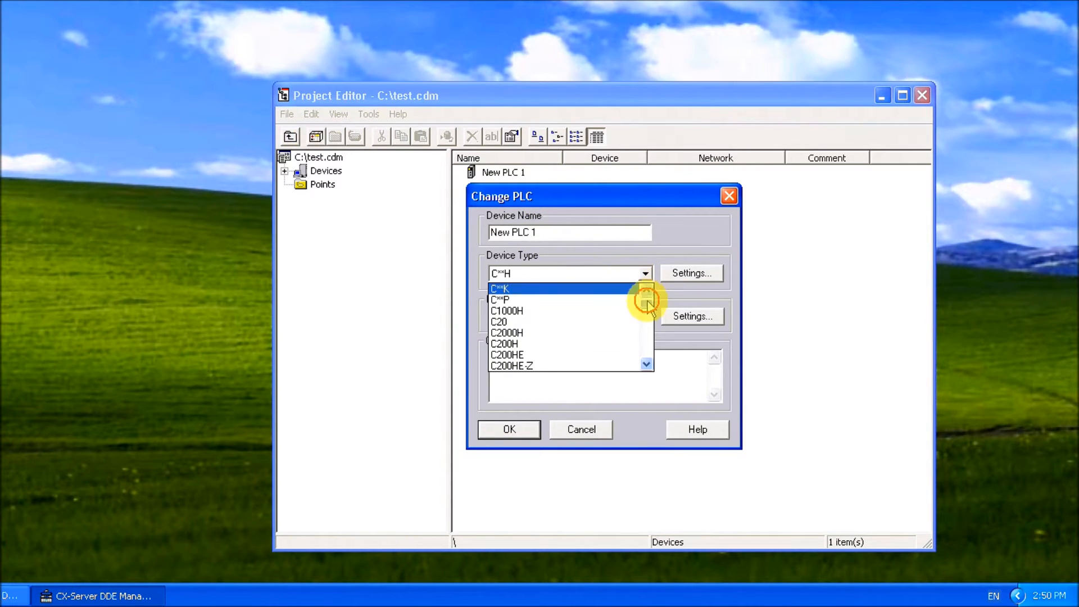
pyautogui.scroll(-3)
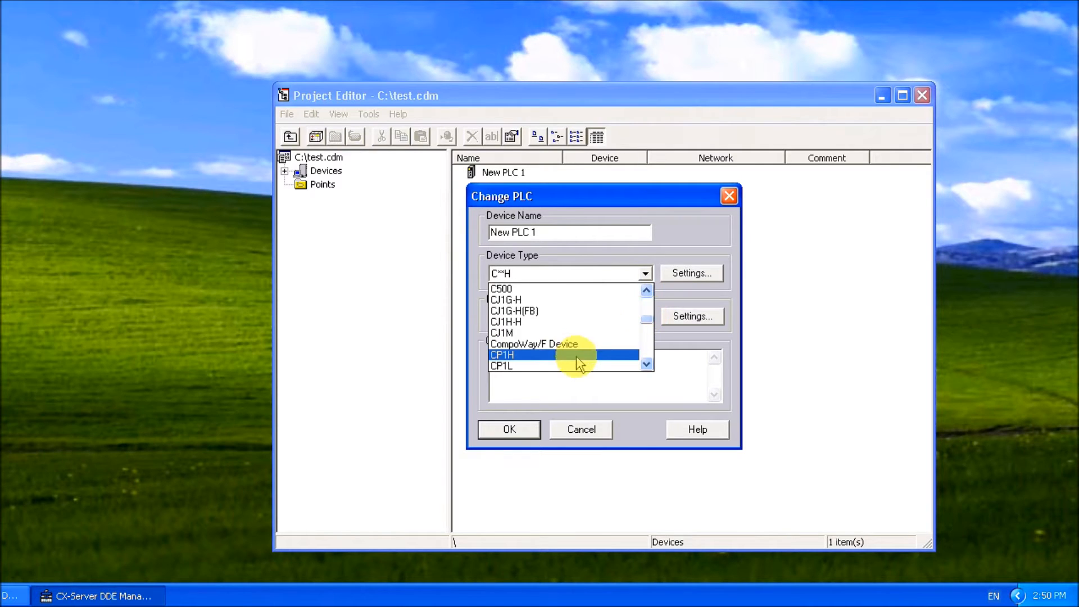
pyautogui.click(501, 365)
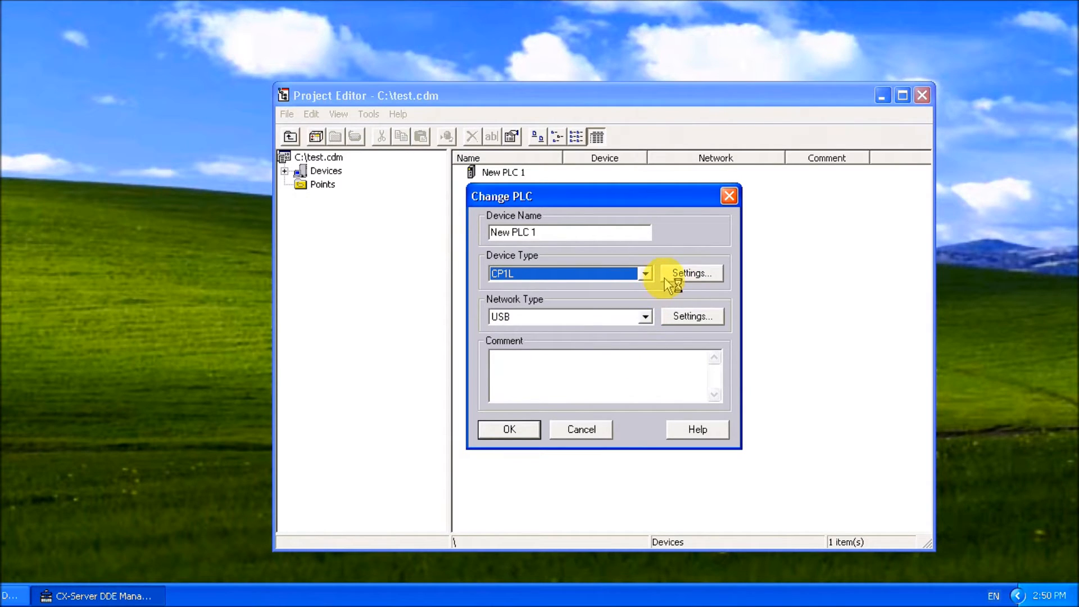
pyautogui.moveTo(691, 316)
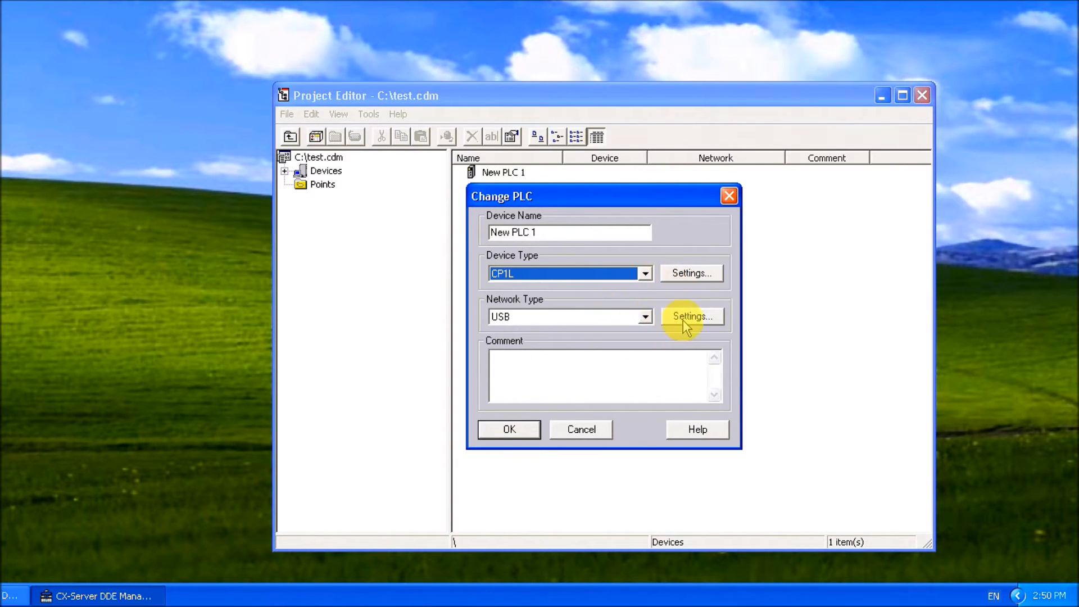
pyautogui.moveTo(538, 368)
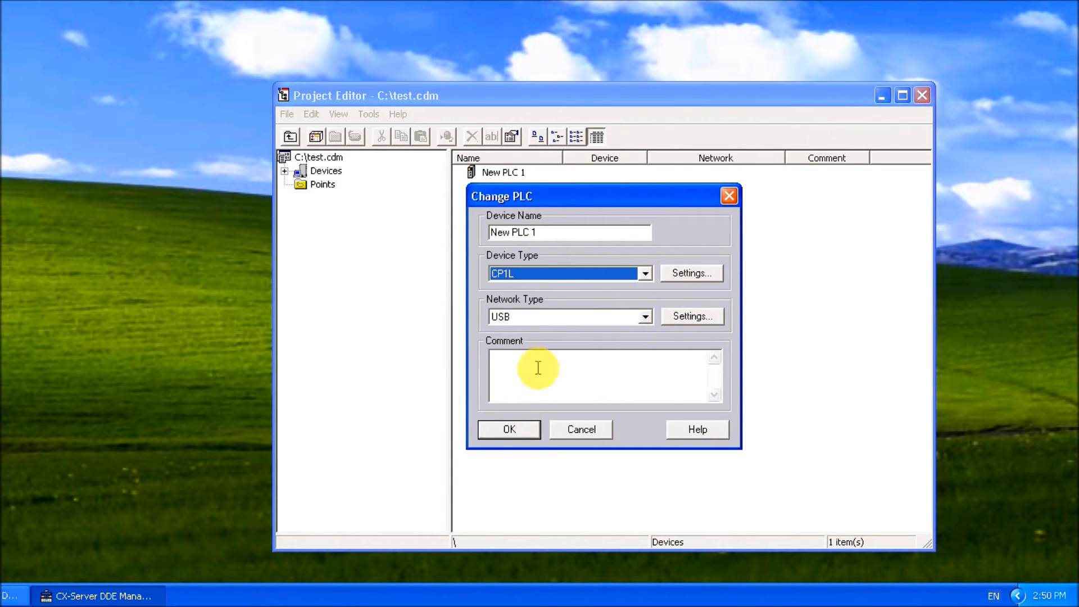
pyautogui.click(508, 429)
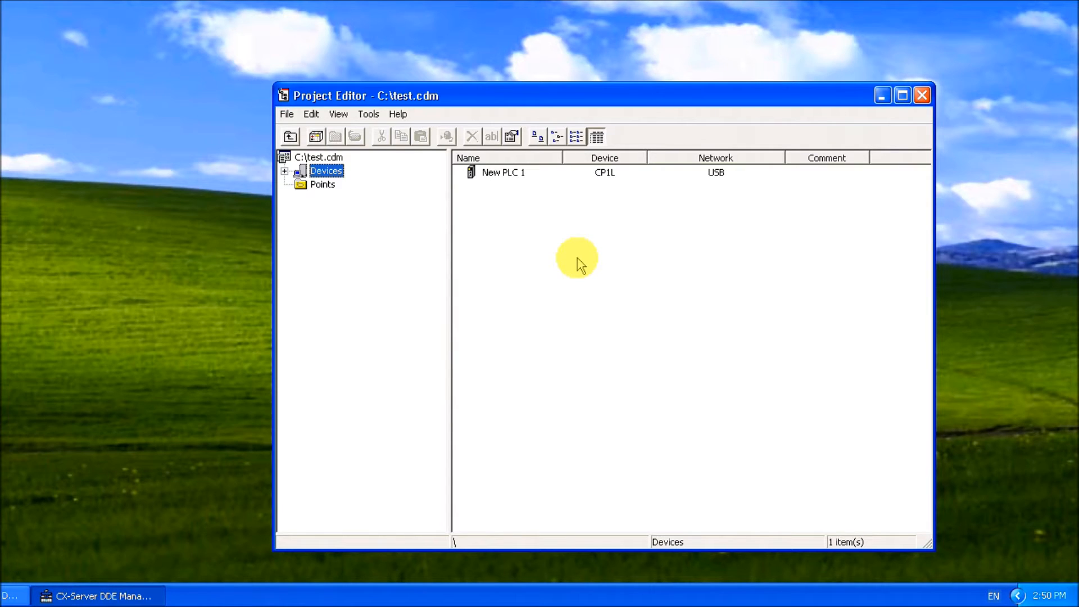
# Step: Add New Point 1 under Points, addressed to New PLC 1 at data location D0
pyautogui.click(323, 184)
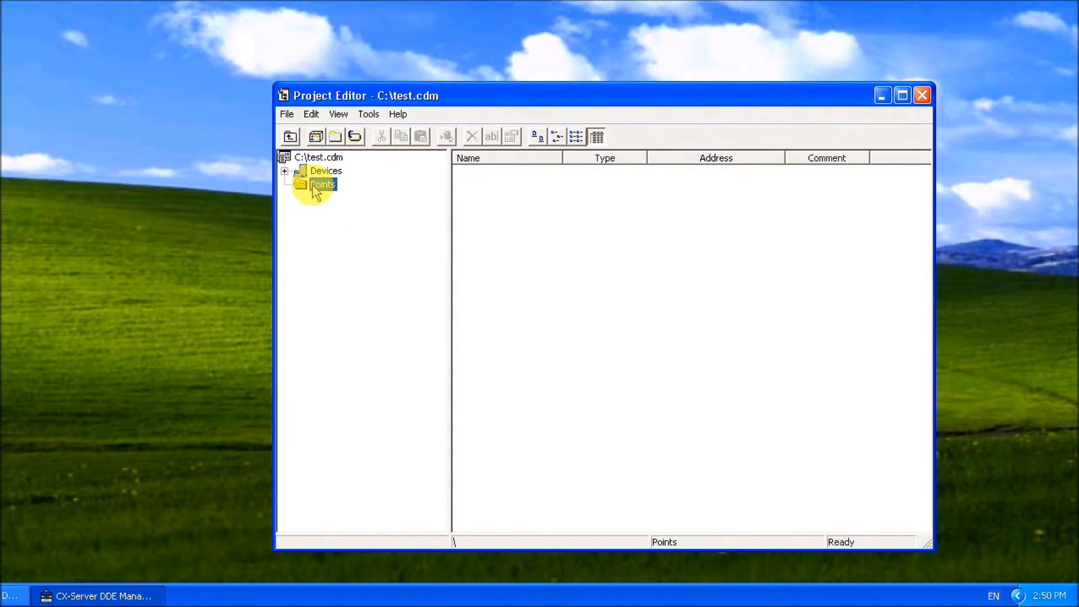
pyautogui.moveTo(355, 136)
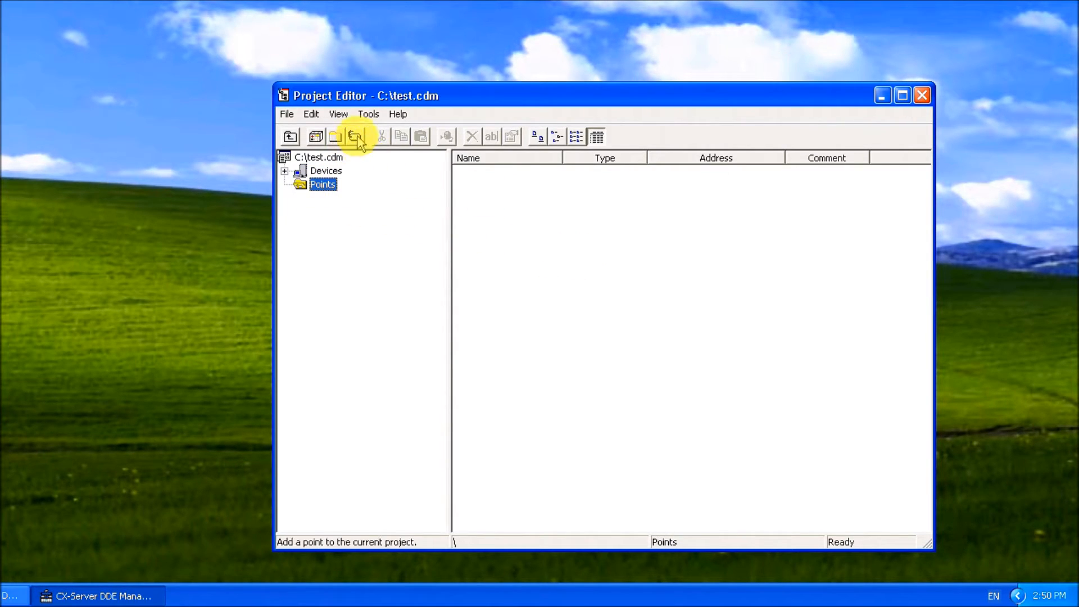
pyautogui.click(356, 136)
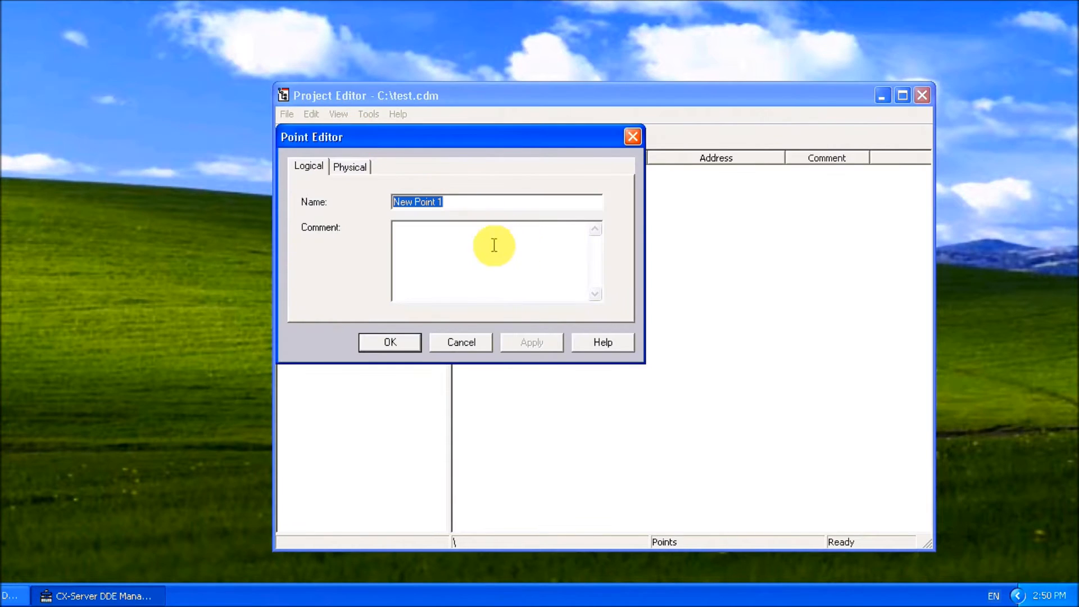
pyautogui.click(349, 167)
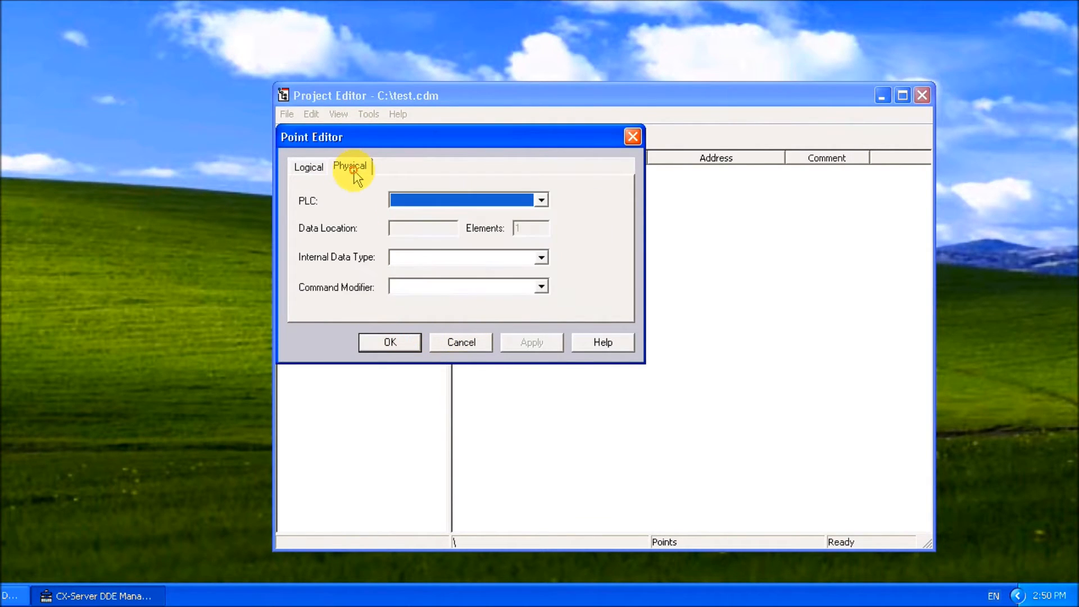
pyautogui.click(540, 200)
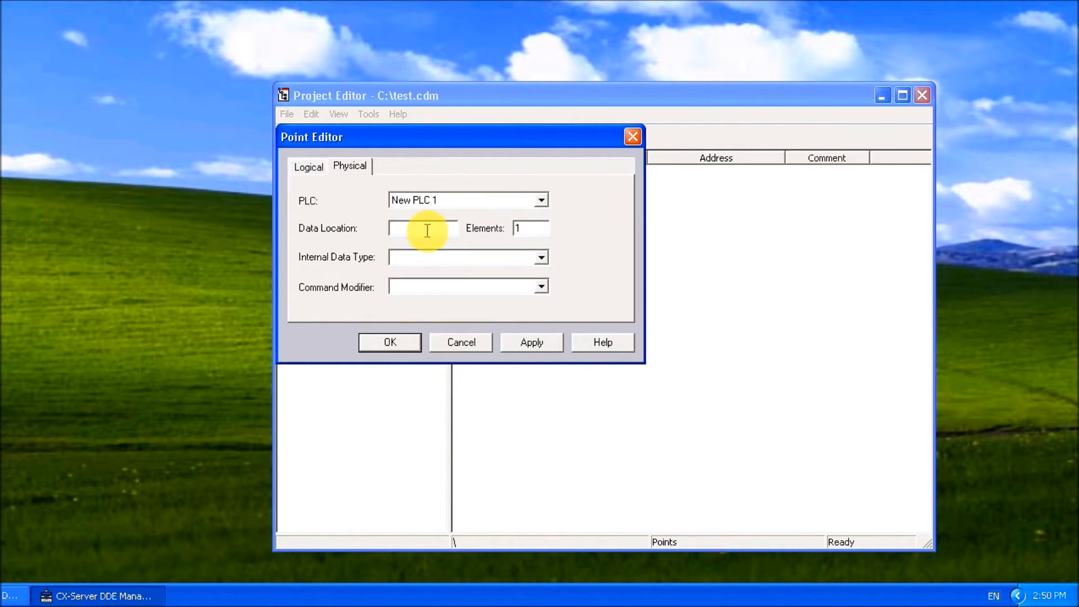
pyautogui.write('D0')
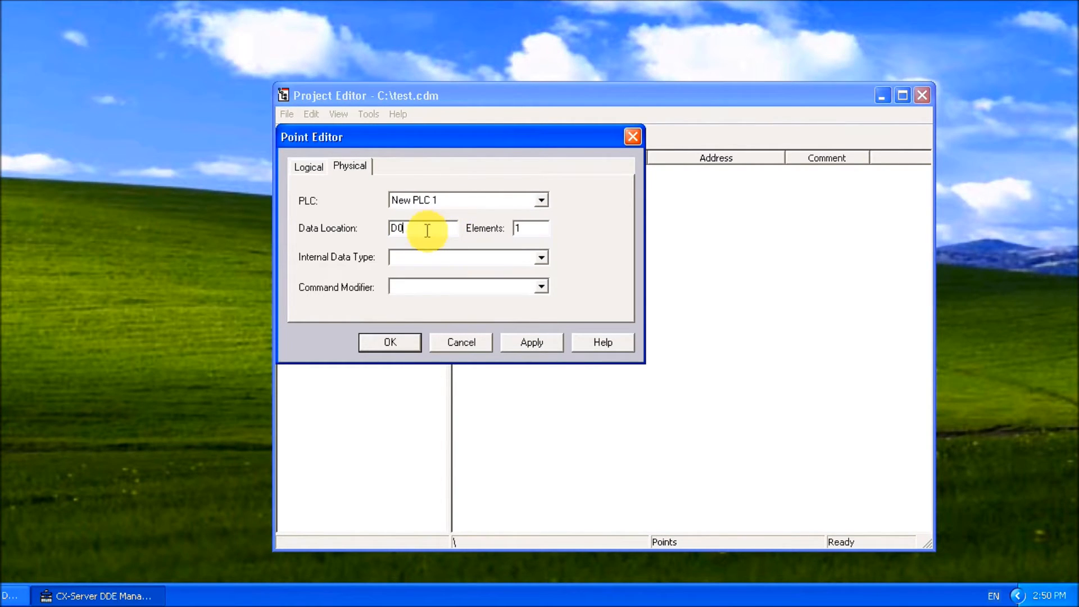
pyautogui.moveTo(447, 263)
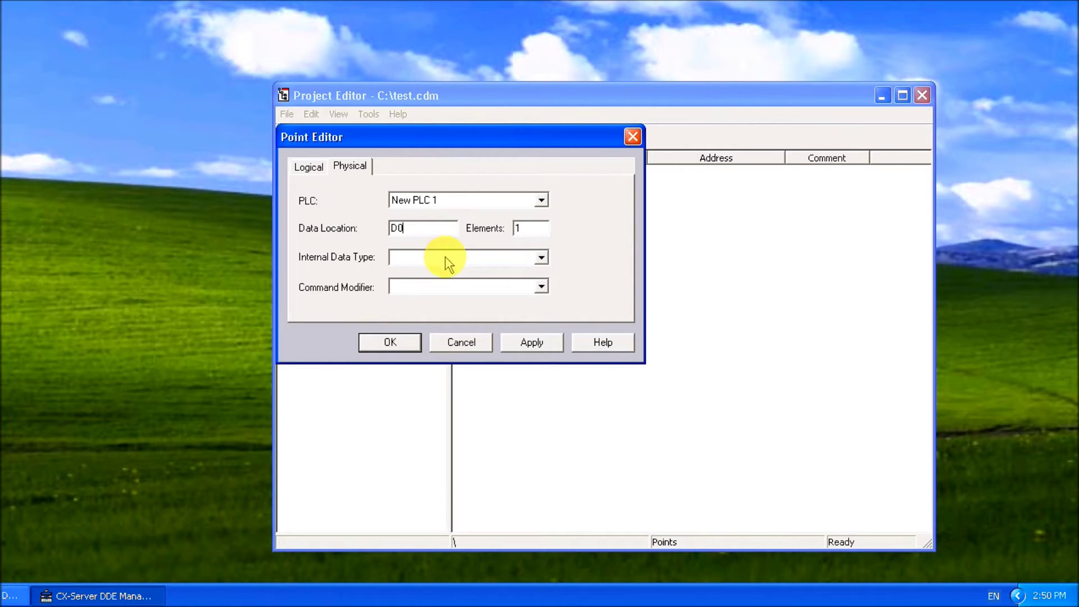
# Step: Set the internal data type to single word unsigned BCD and confirm the point
pyautogui.click(542, 257)
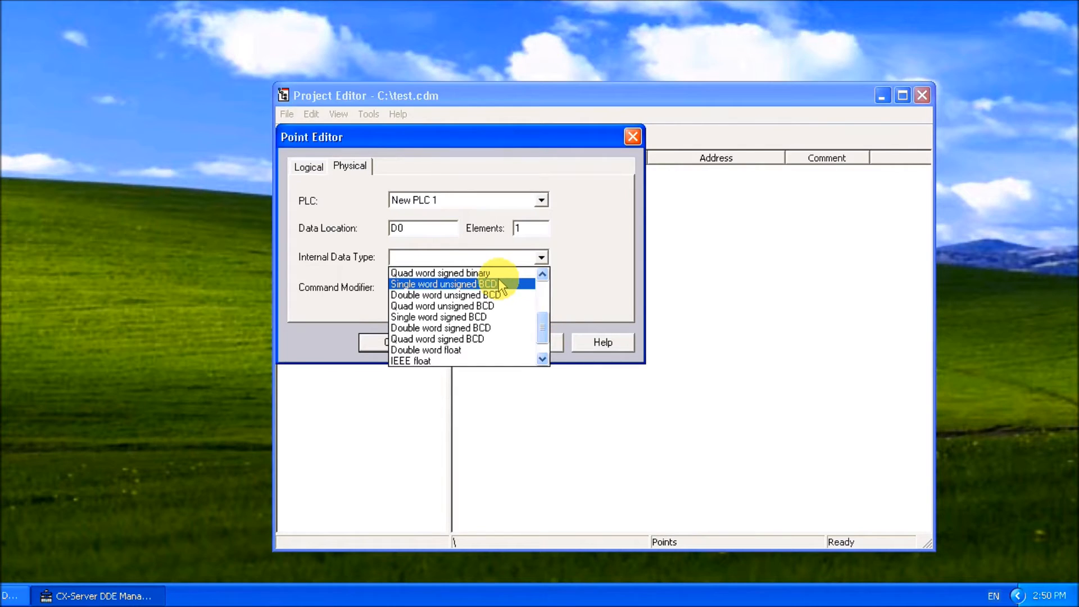
pyautogui.click(444, 284)
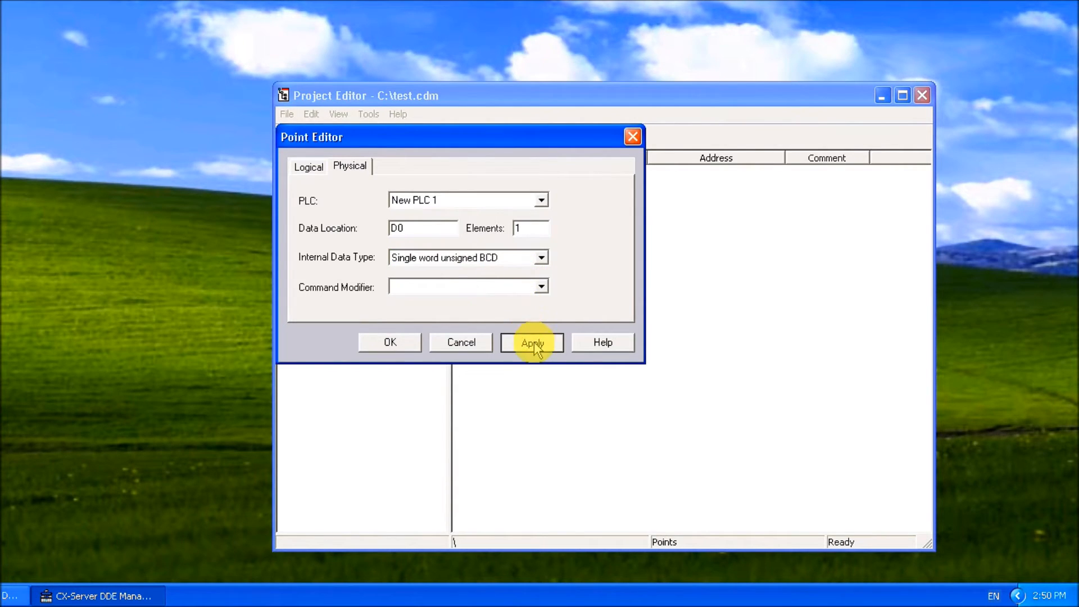
pyautogui.click(531, 341)
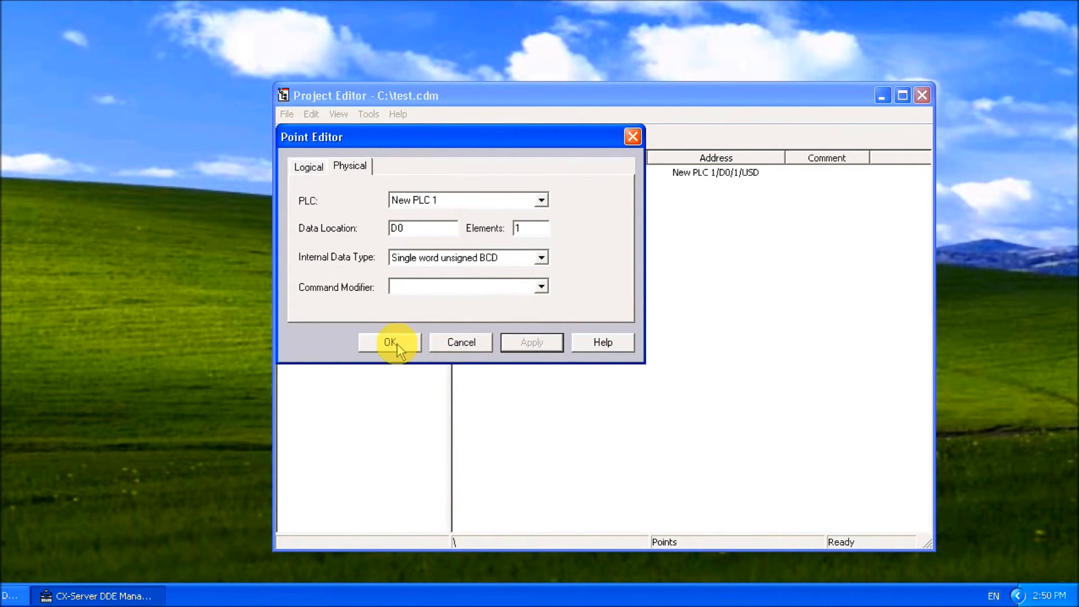
pyautogui.click(390, 342)
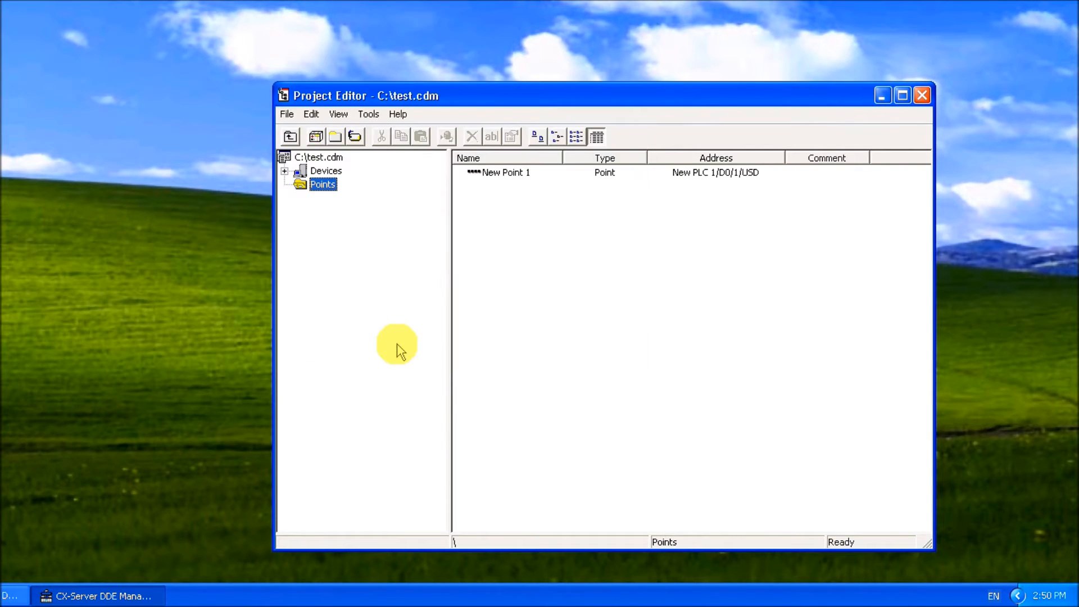
pyautogui.moveTo(541, 282)
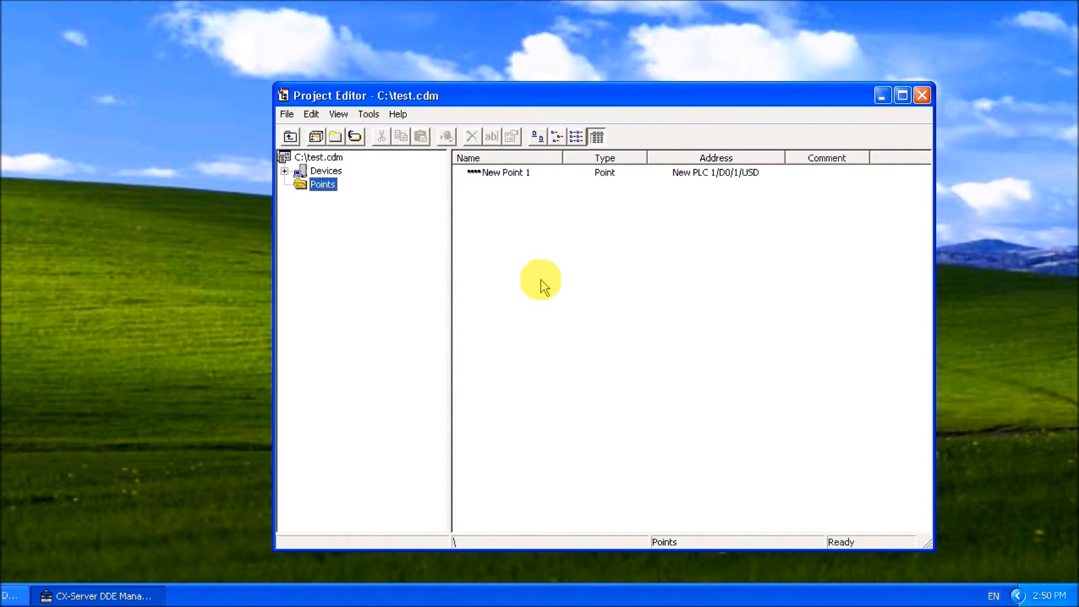
pyautogui.moveTo(522, 288)
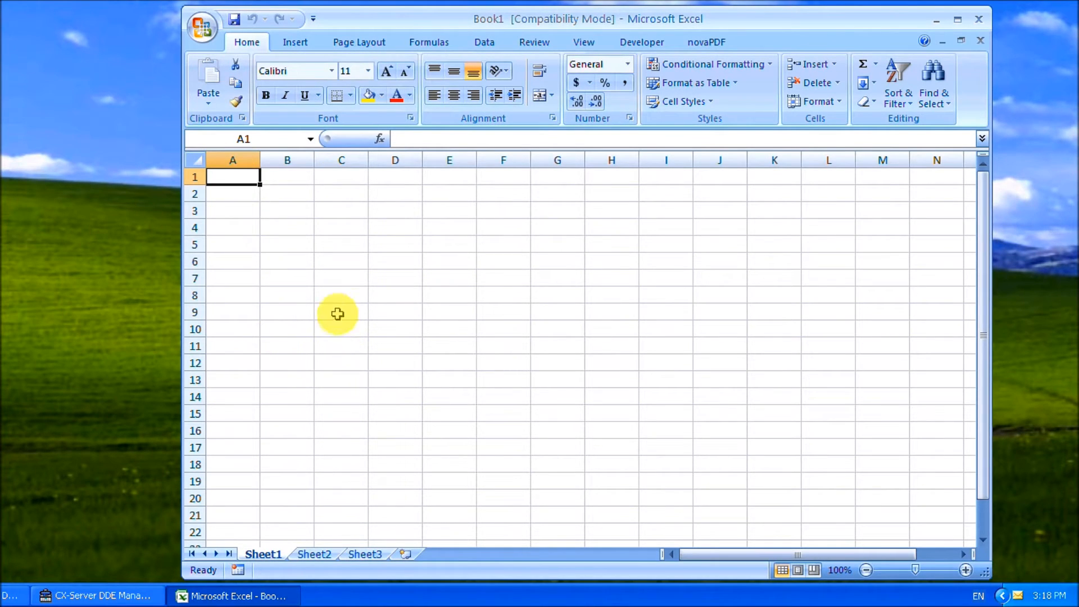
# Step: Copy New Point 1's DDE link from the project editor into Excel cell A1
pyautogui.click(96, 595)
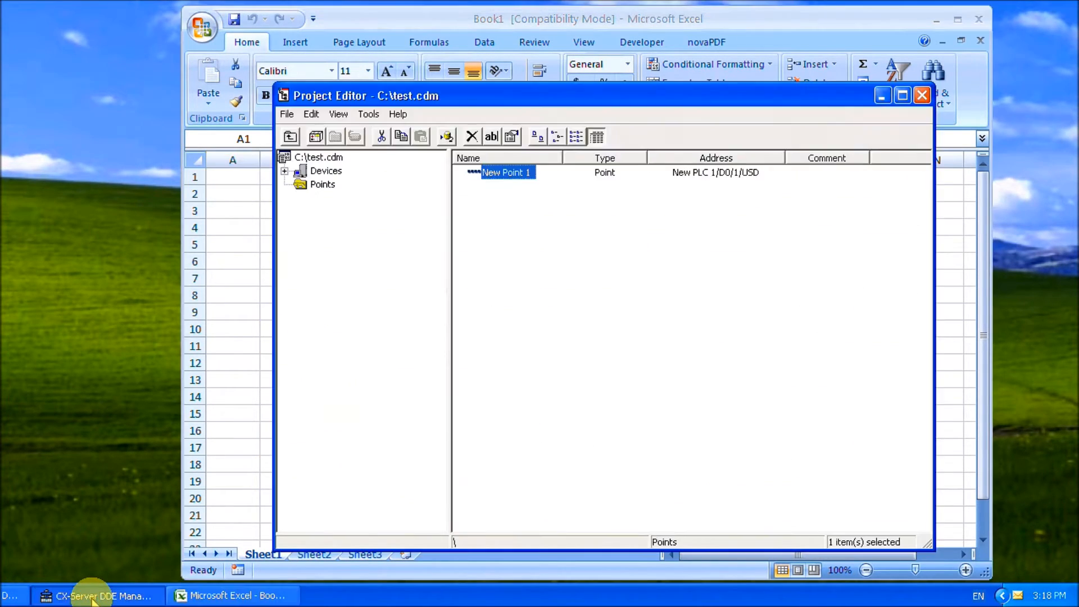
pyautogui.moveTo(424, 162)
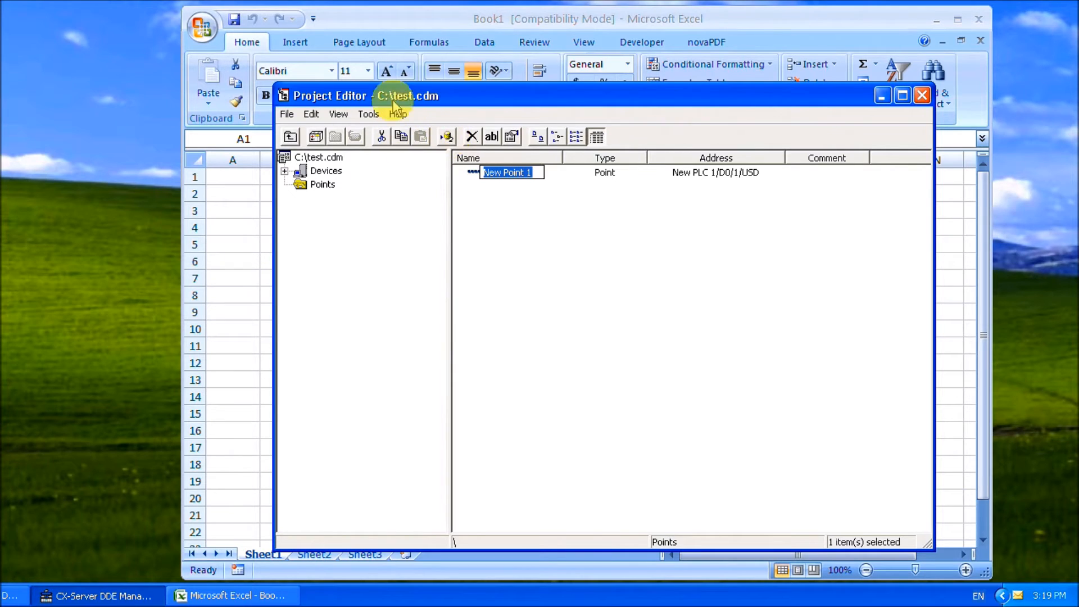
pyautogui.click(921, 94)
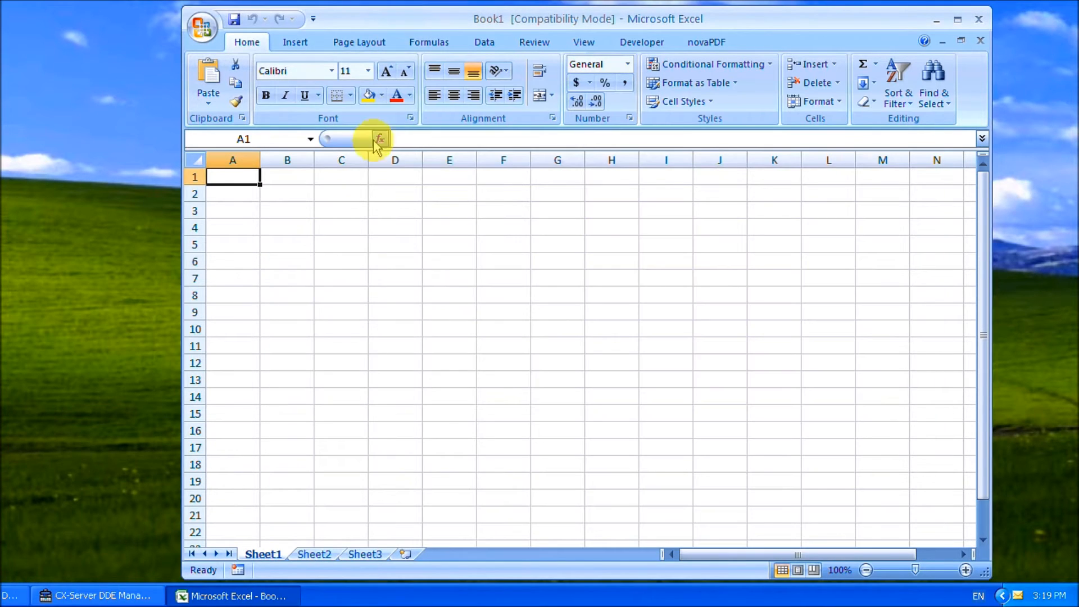
pyautogui.moveTo(286, 214)
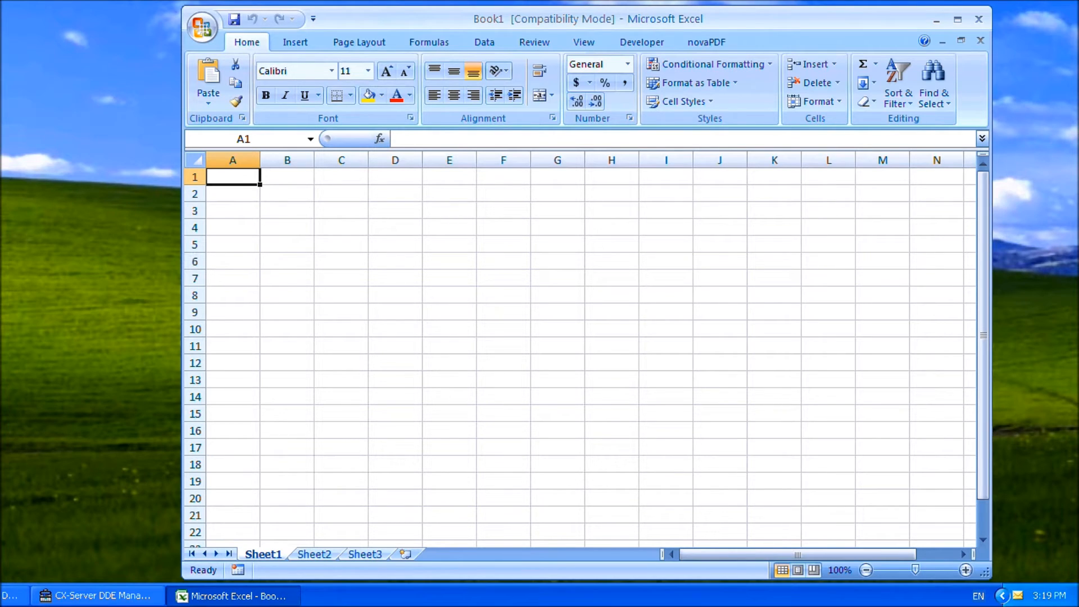
pyautogui.moveTo(244, 188)
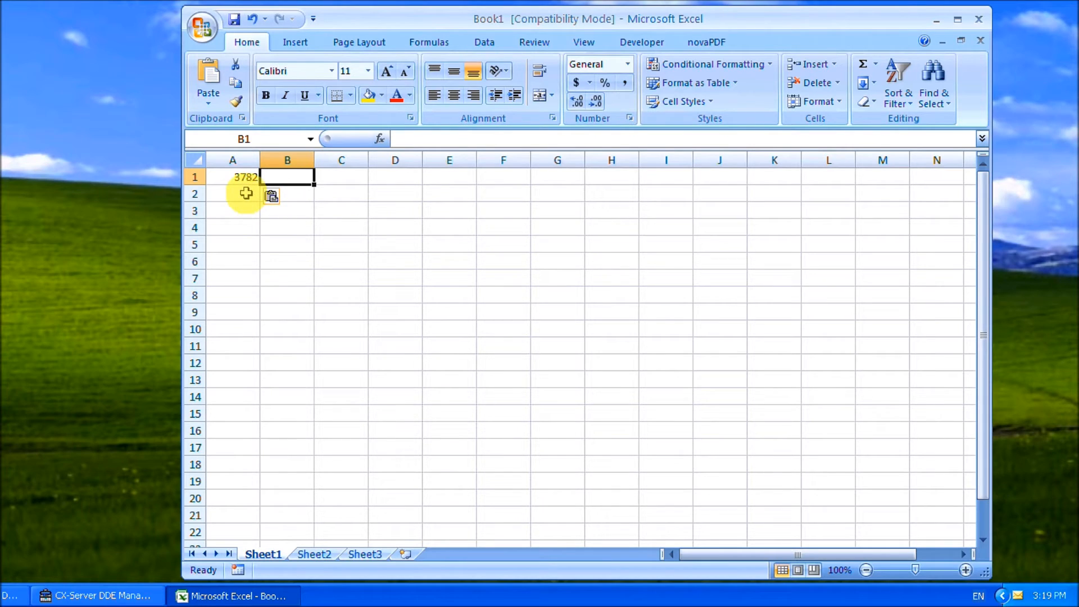
pyautogui.click(233, 193)
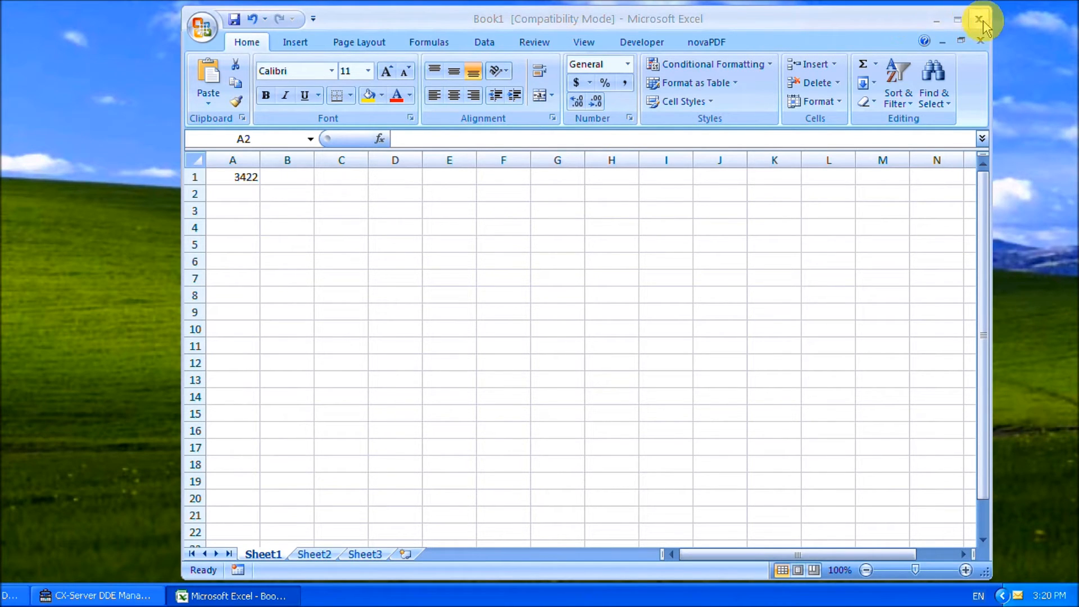
# Step: Close Book1 without saving and close the test project editor
pyautogui.click(980, 19)
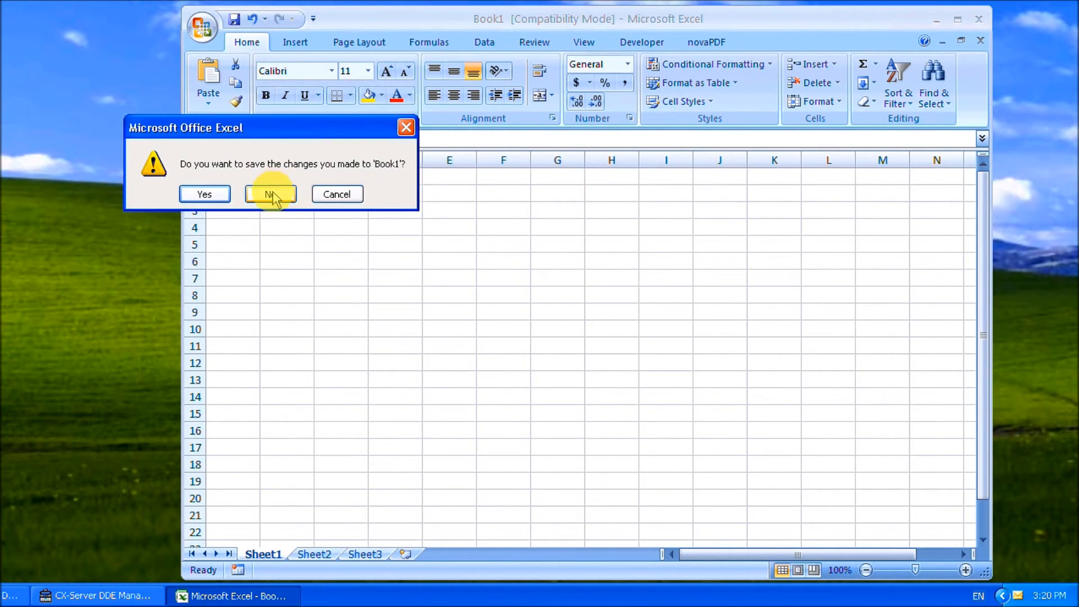
pyautogui.click(270, 193)
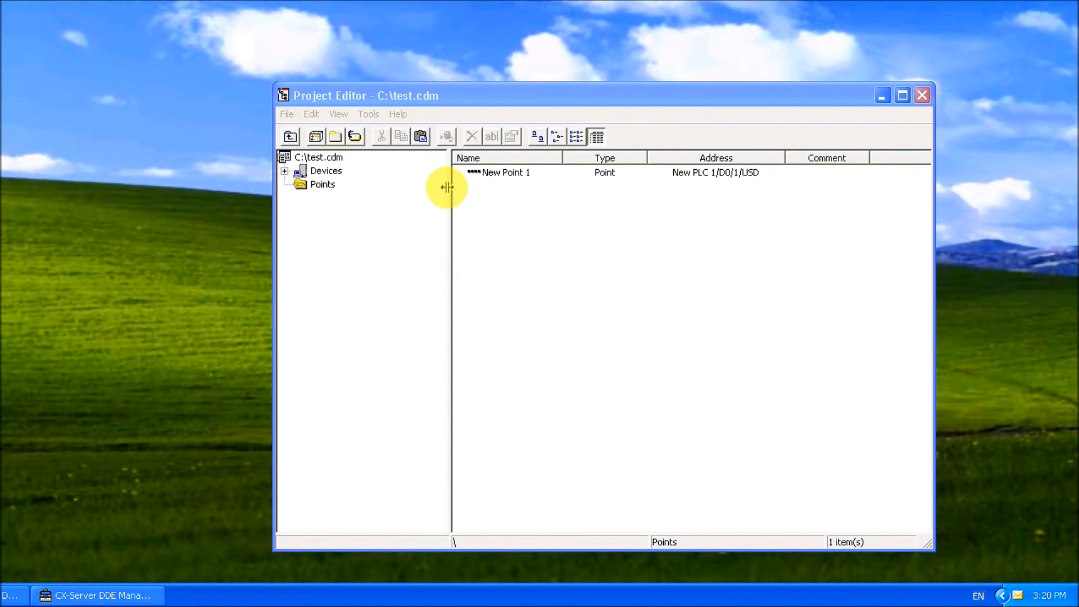
pyautogui.moveTo(922, 94)
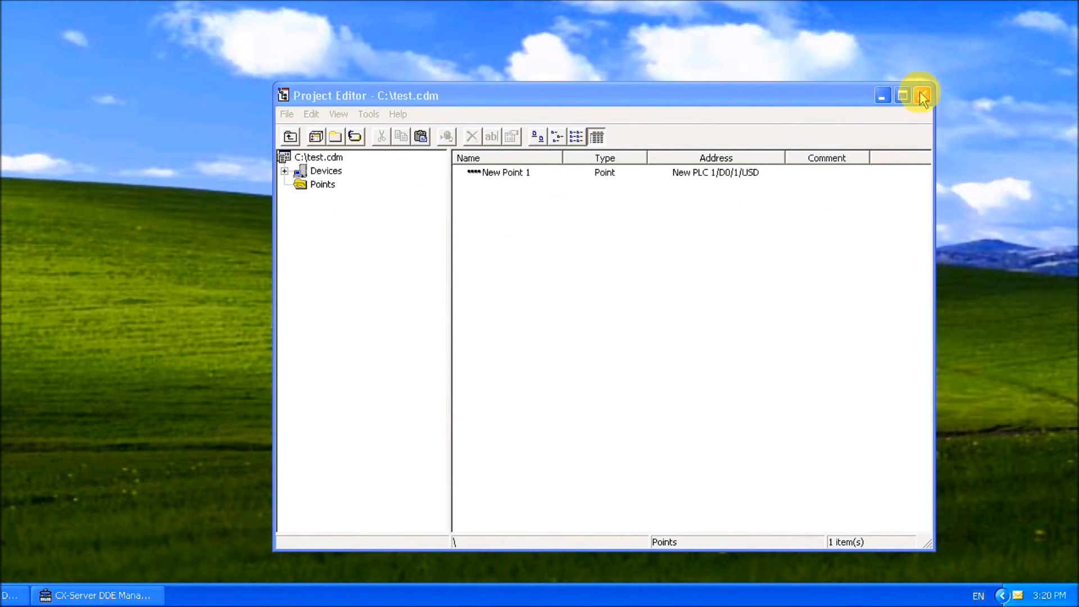
pyautogui.click(921, 95)
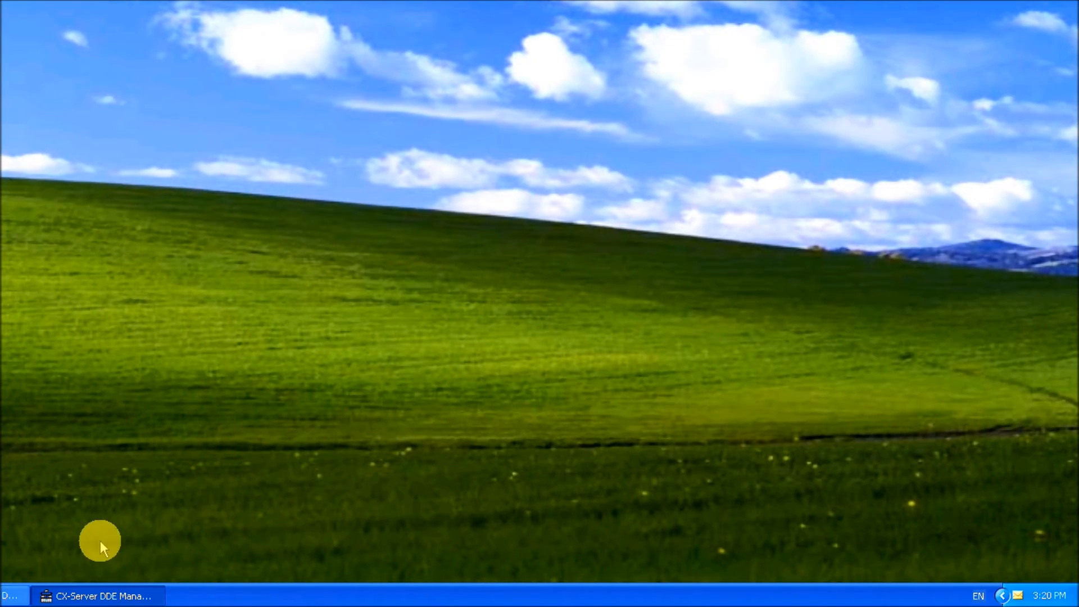
# Step: Load the existing ACC DDE.cdm project from drive C into DDE Manager
pyautogui.rightClick(96, 595)
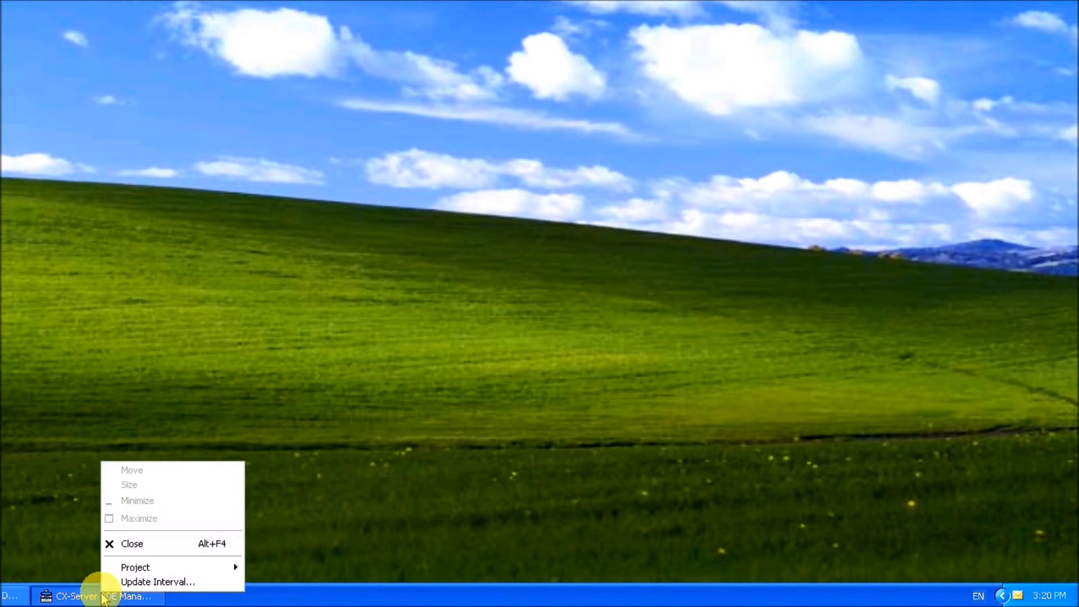
pyautogui.moveTo(231, 564)
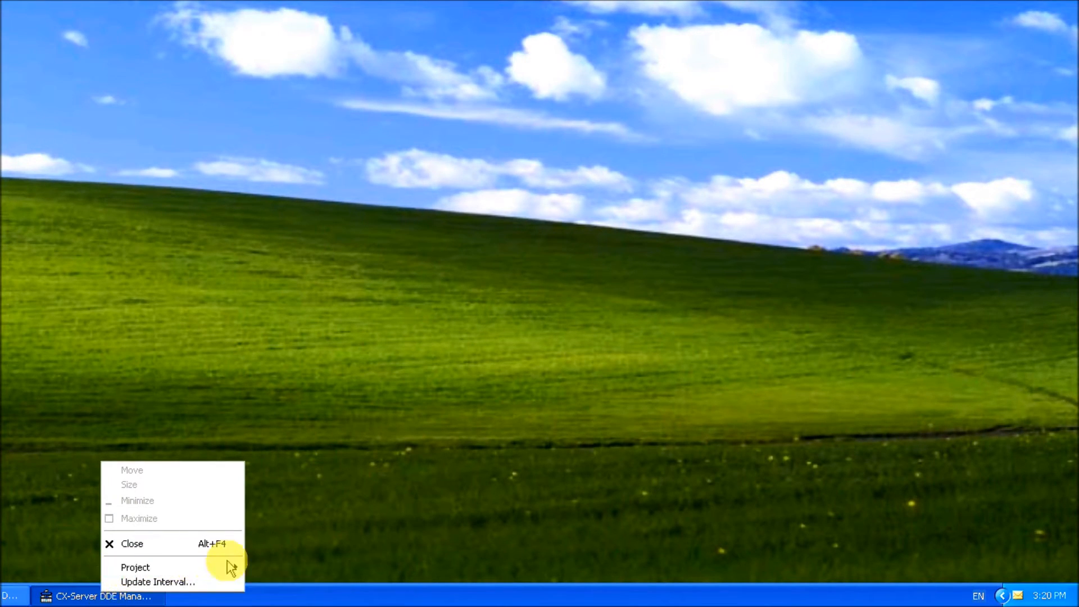
pyautogui.click(136, 566)
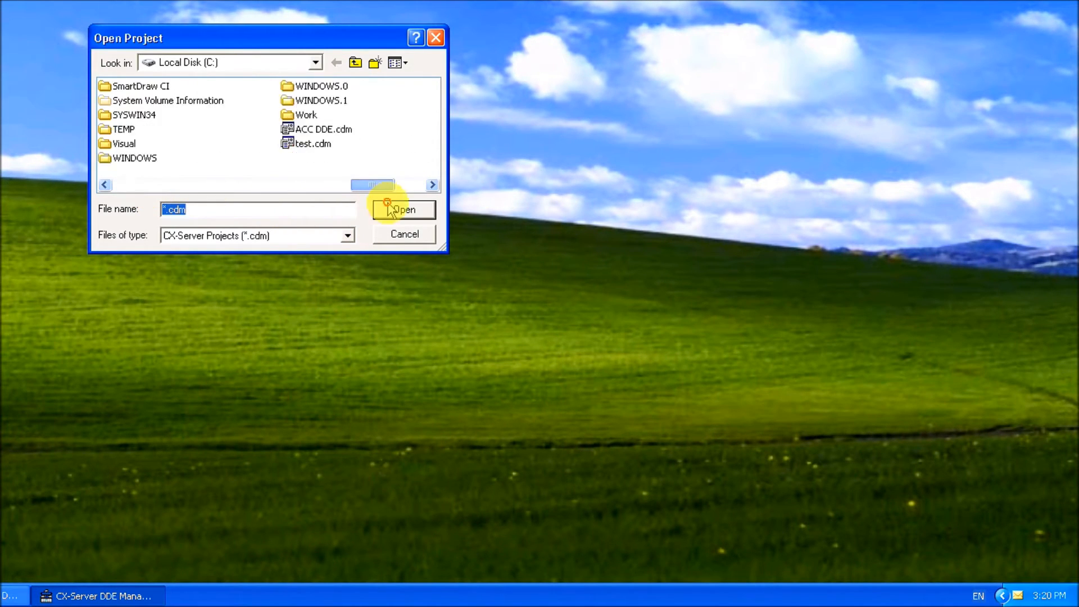
pyautogui.click(323, 128)
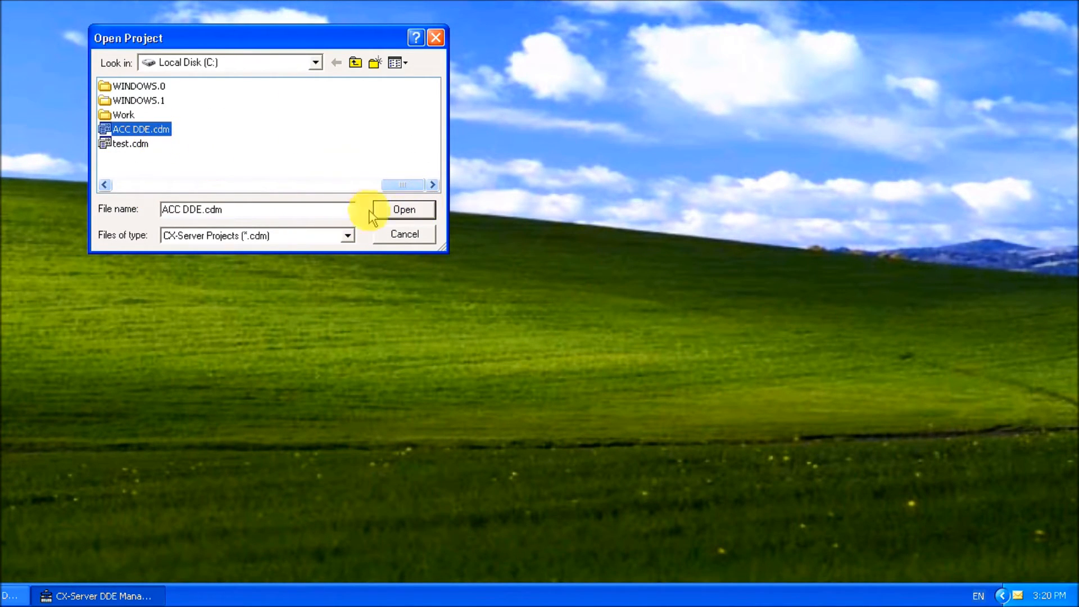
pyautogui.click(403, 209)
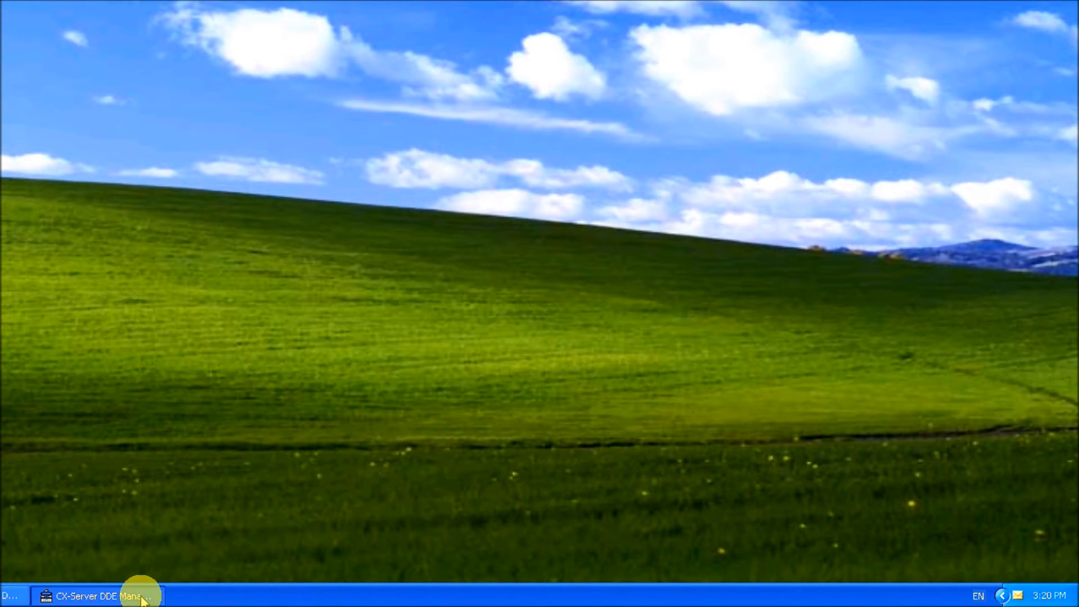
# Step: Edit the ACC DDE project, list all its points and select CP1L D0 to start the D0–D9 range
pyautogui.rightClick(99, 596)
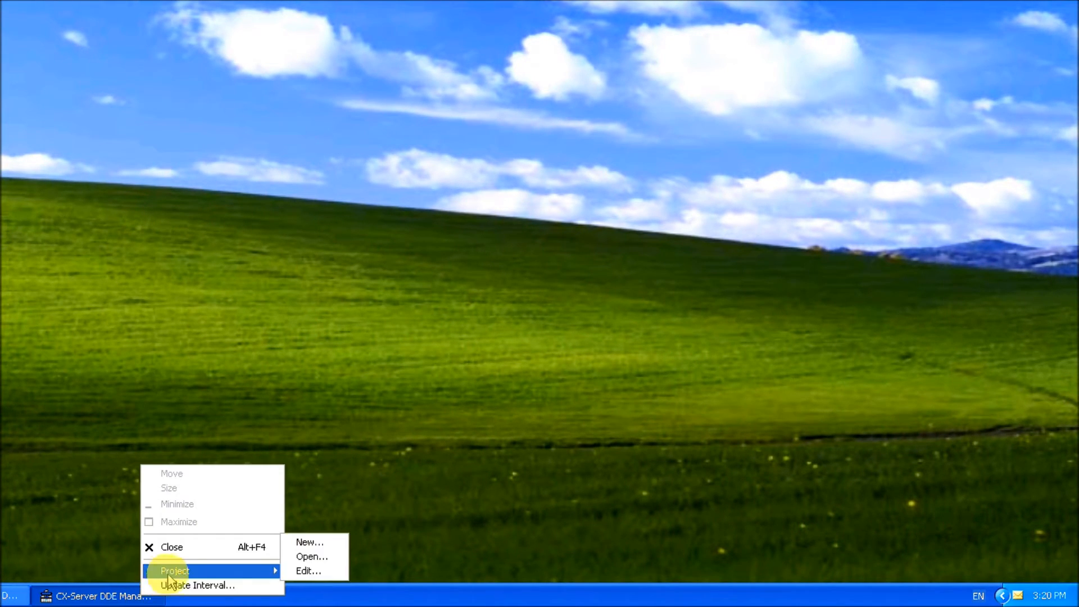
pyautogui.click(312, 556)
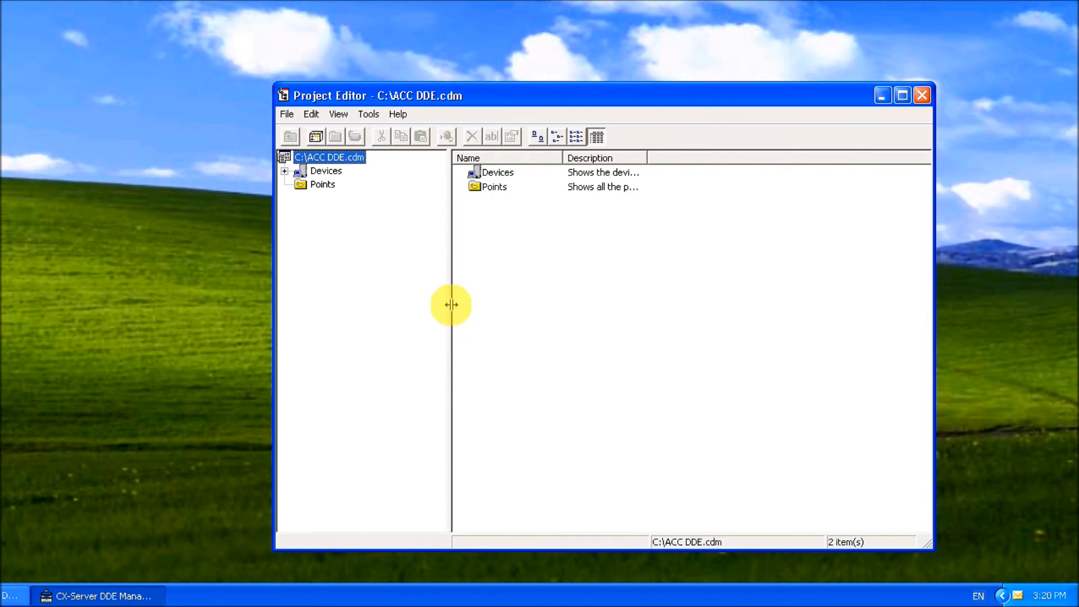
pyautogui.click(284, 171)
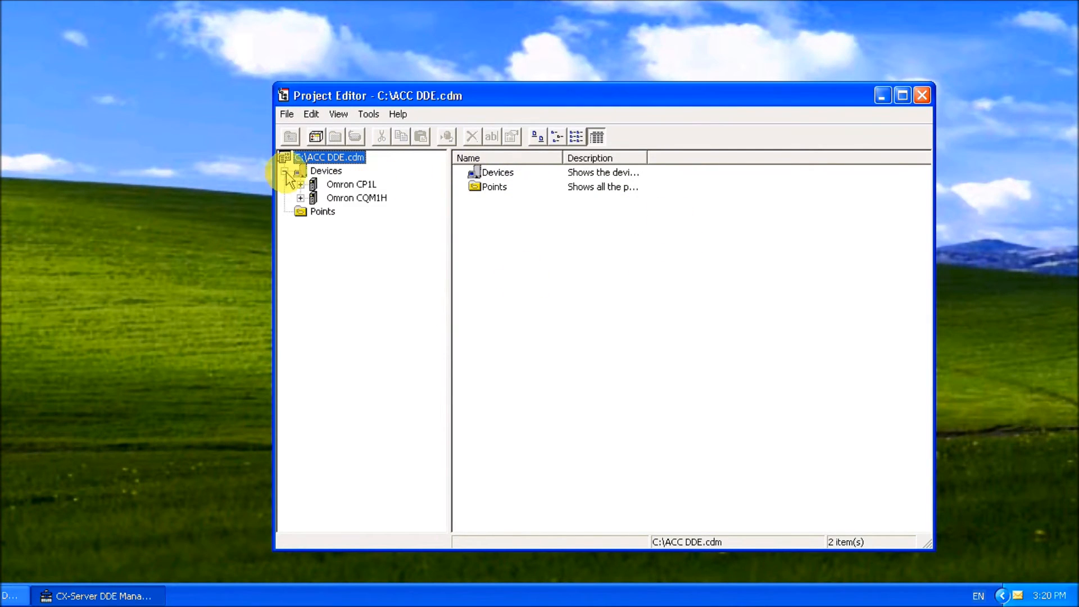
pyautogui.click(301, 170)
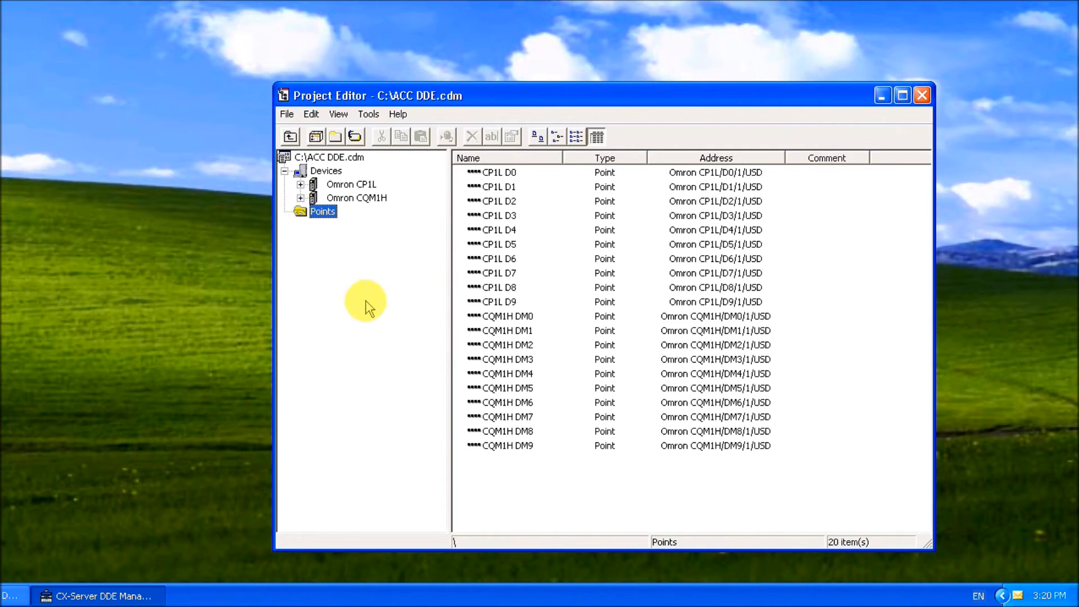
pyautogui.moveTo(396, 419)
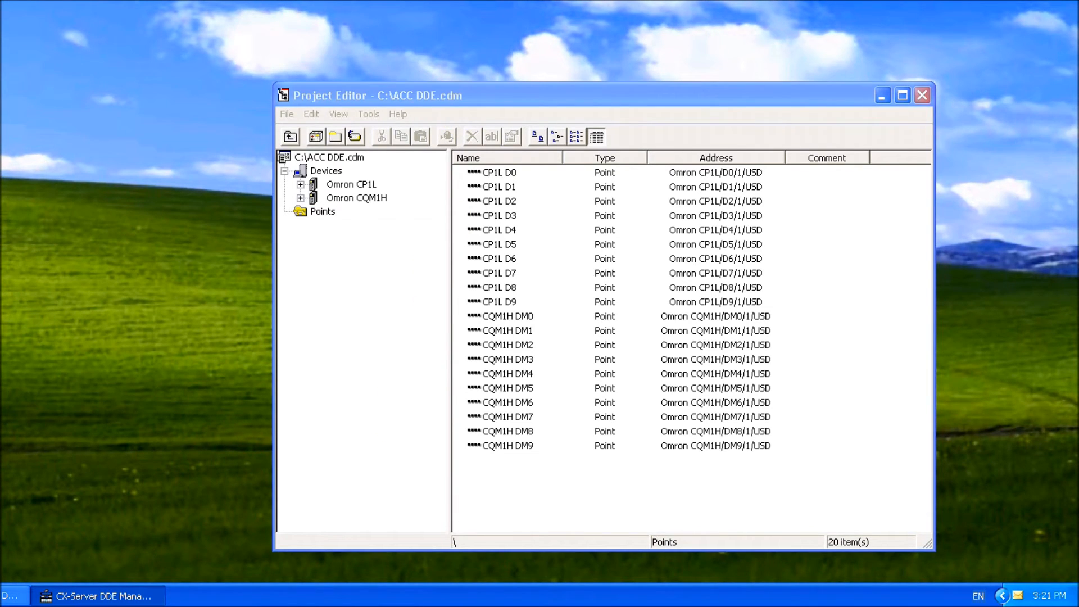
pyautogui.moveTo(306, 302)
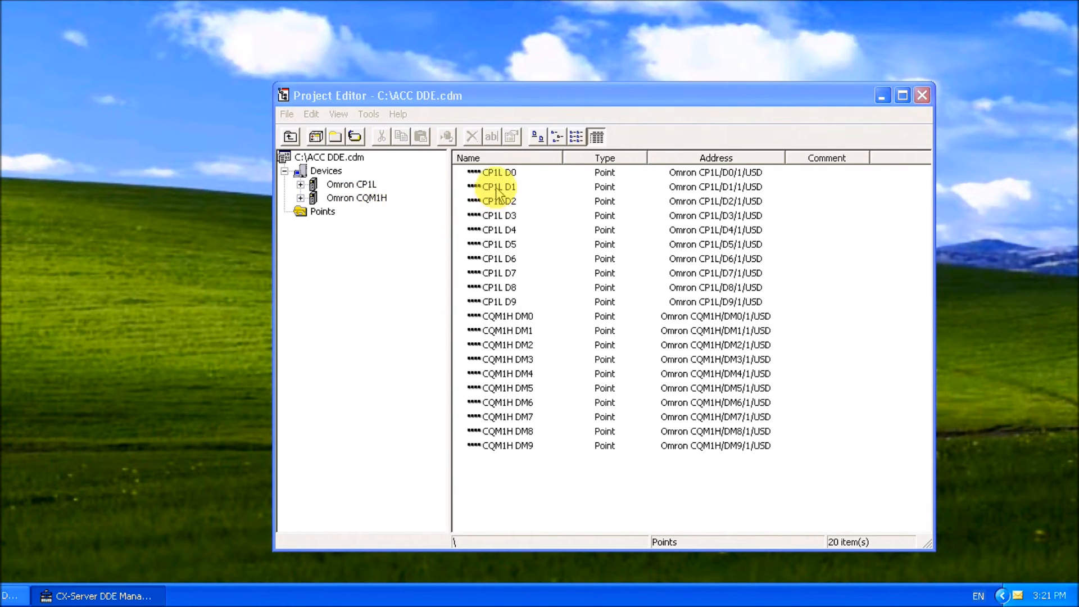
pyautogui.click(499, 172)
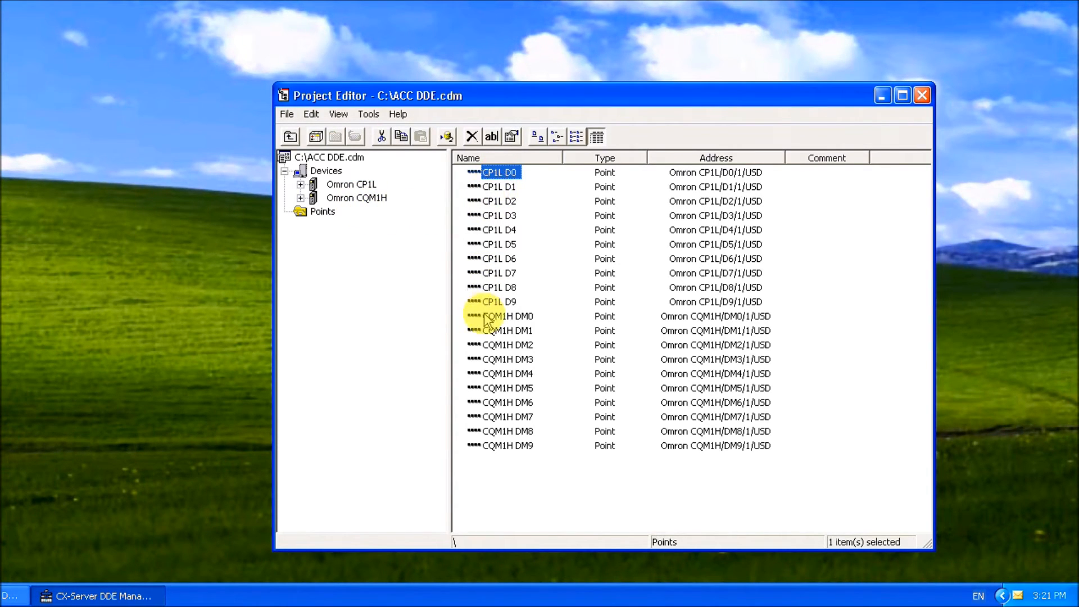
pyautogui.moveTo(492, 310)
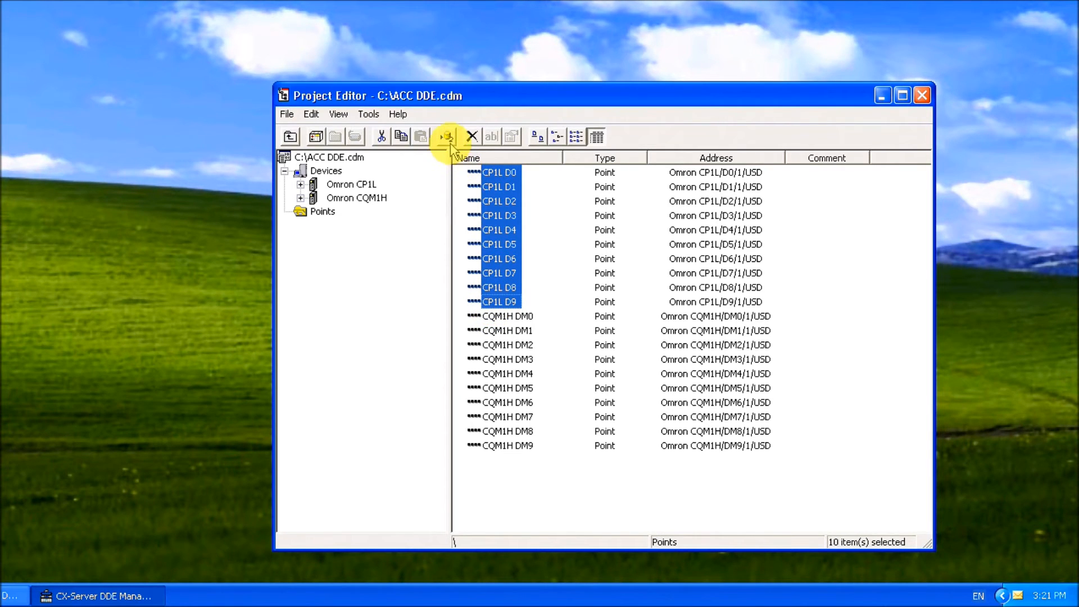
pyautogui.moveTo(27, 434)
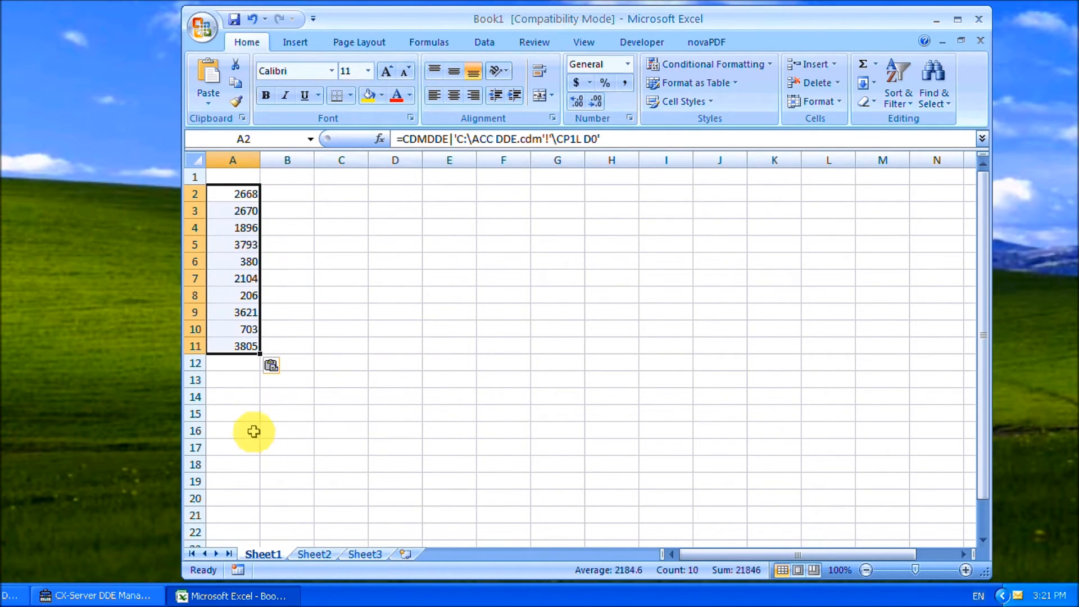
# Step: Paste the CP1L D0–D9 DDE links into A2:A11 and move off the range
pyautogui.click(286, 363)
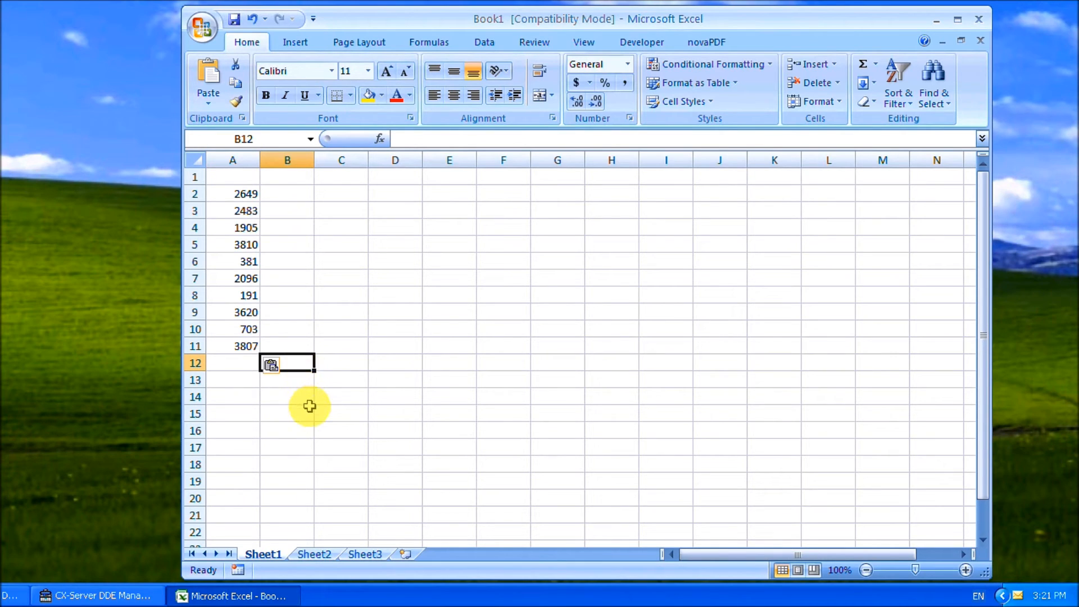
# Step: Copy DDE links for CQM1H DM0–DM9 and paste them into Excel cells B2 to B11
pyautogui.click(97, 596)
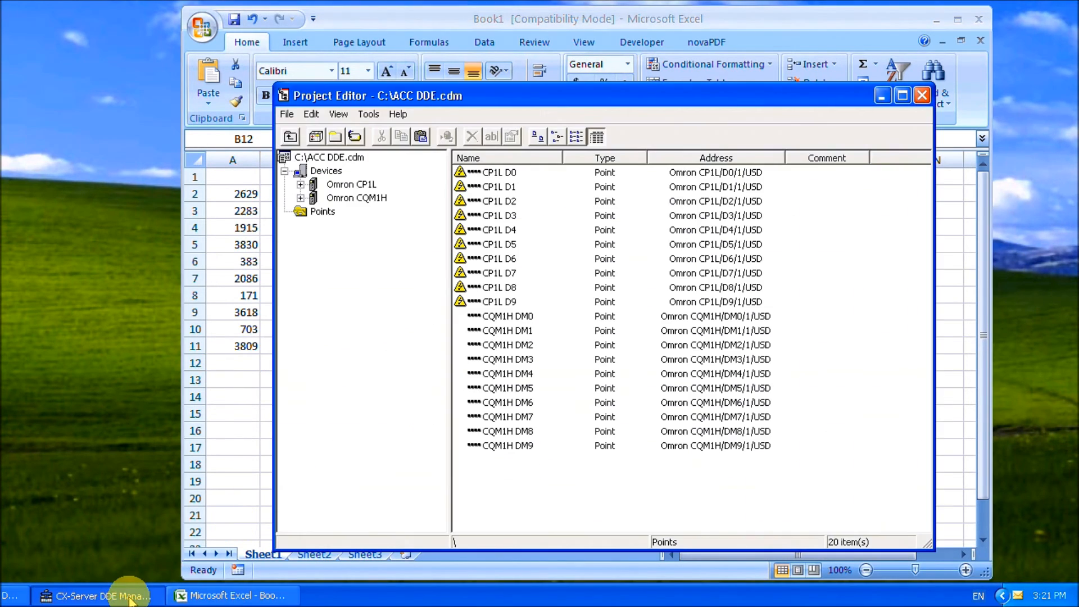
pyautogui.click(499, 316)
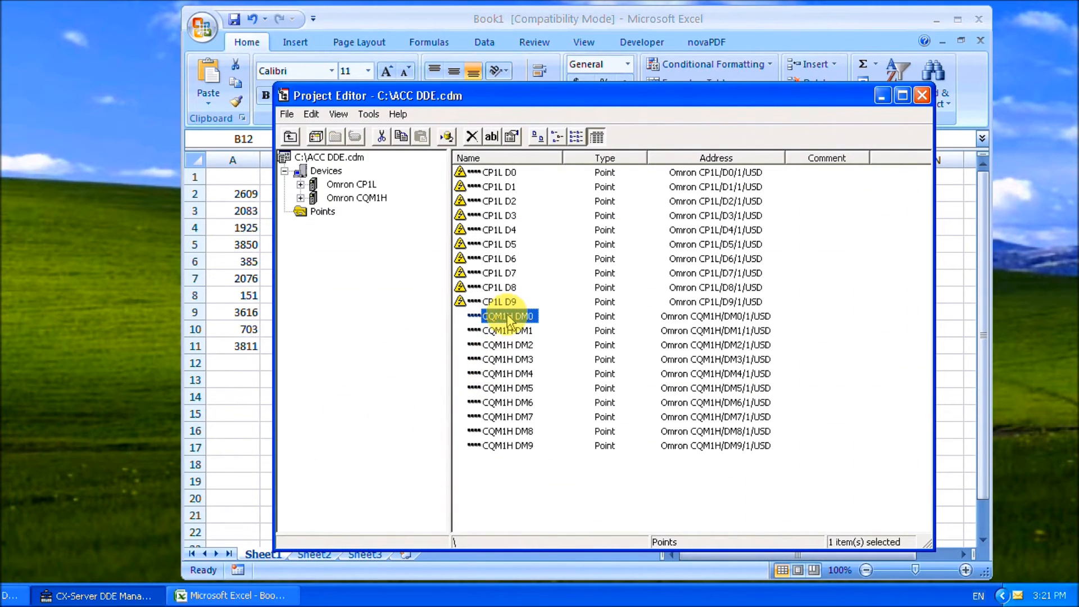
pyautogui.click(508, 445)
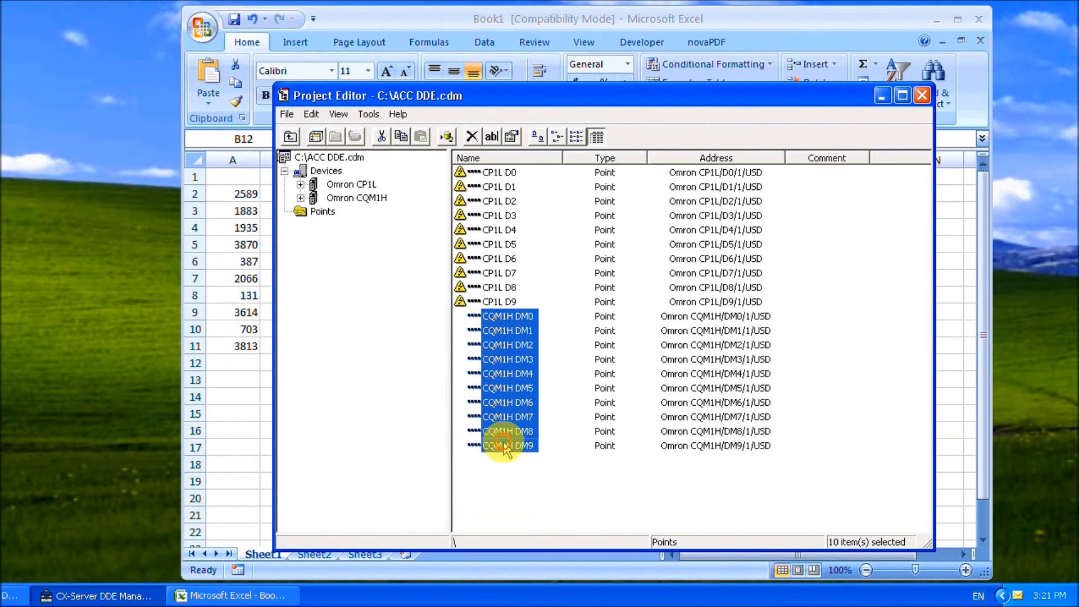
pyautogui.rightClick(508, 430)
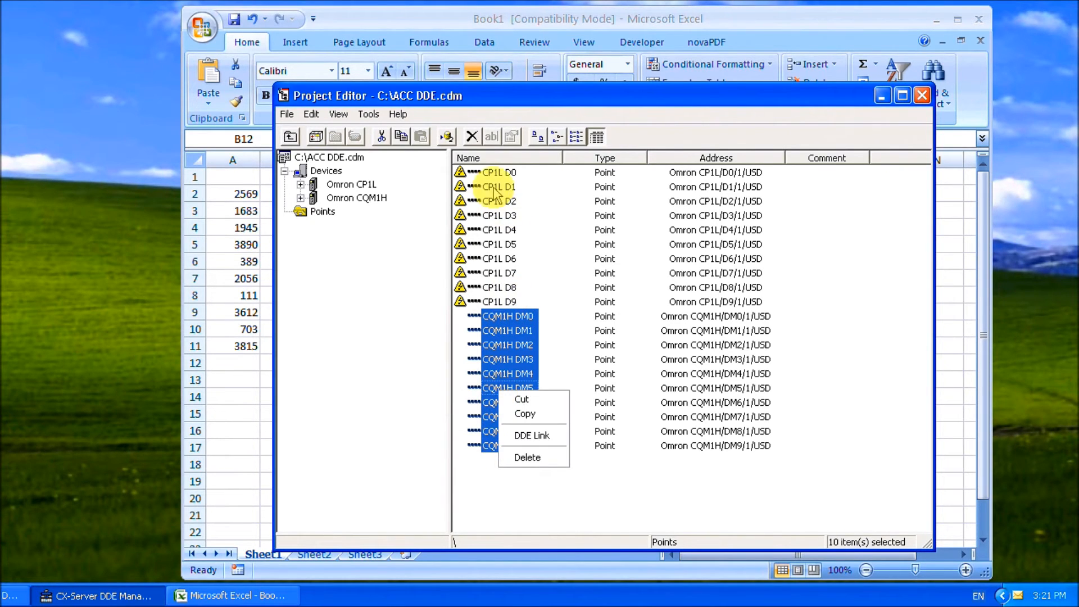
pyautogui.click(389, 169)
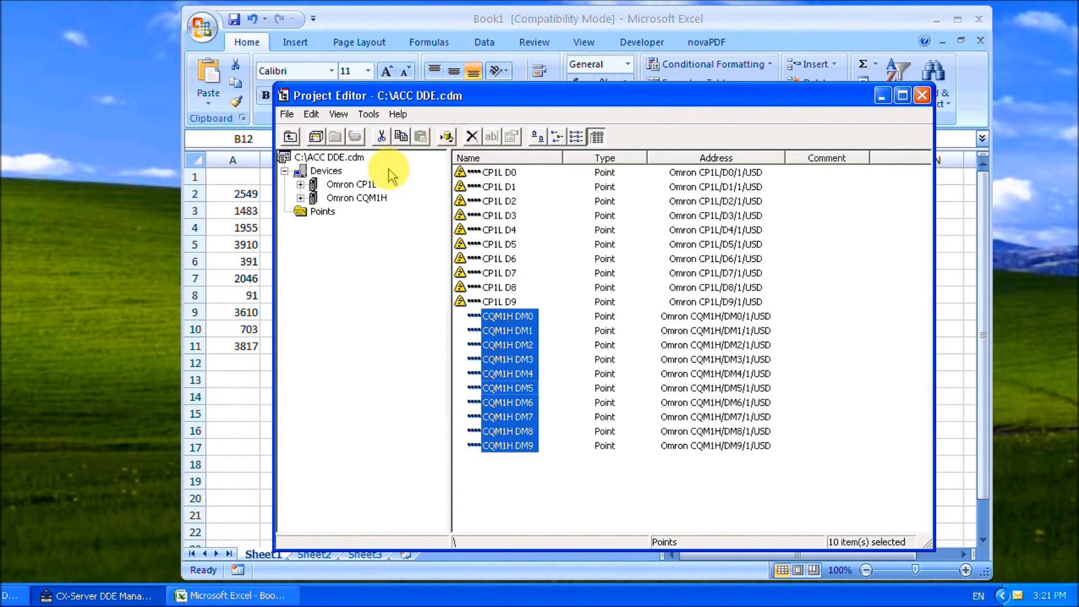
pyautogui.click(920, 94)
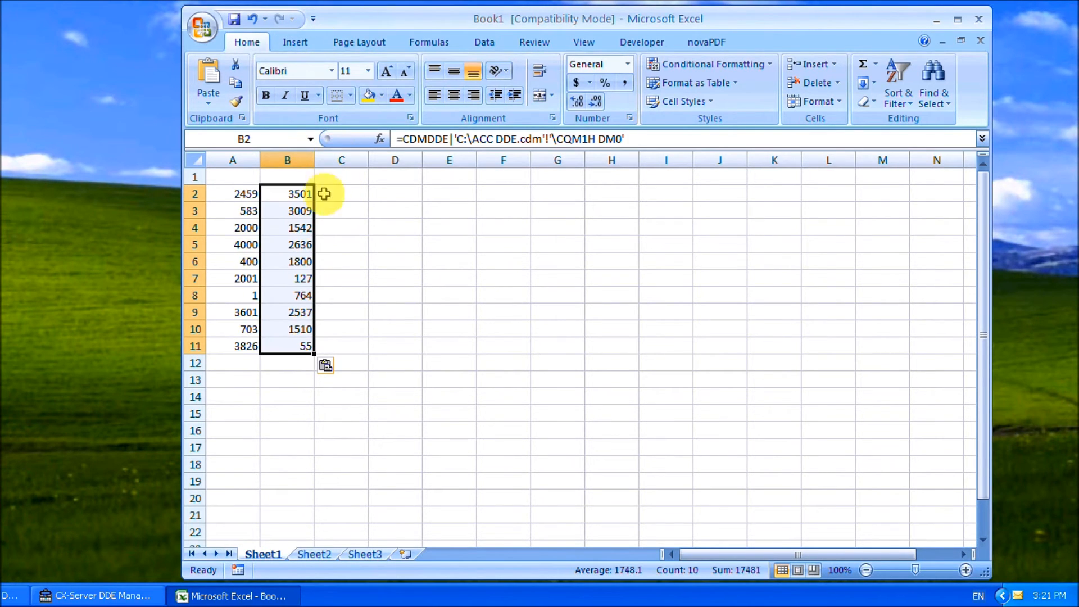
pyautogui.click(342, 193)
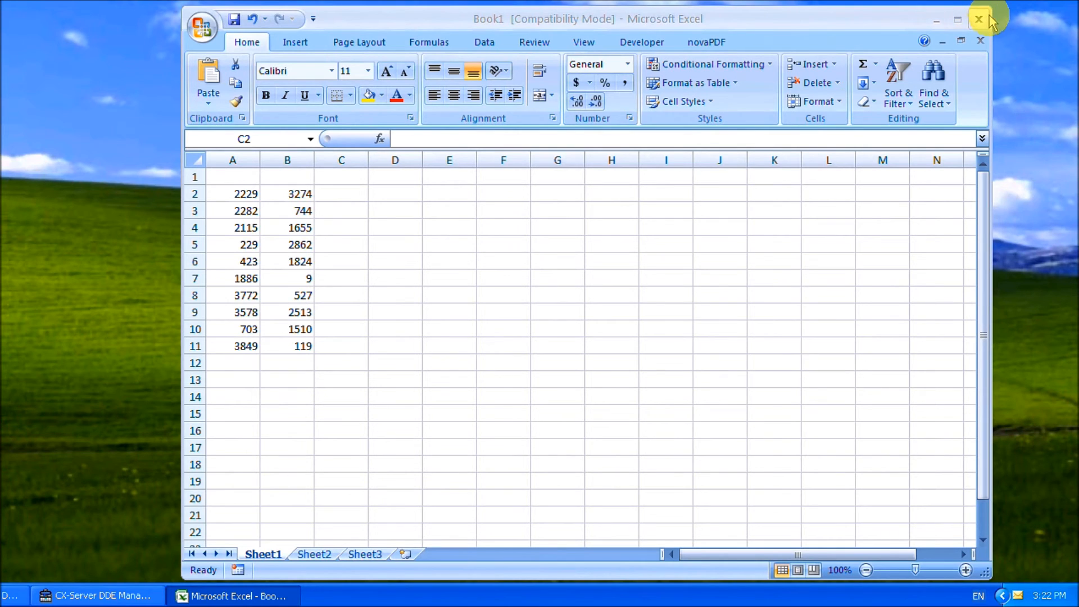
# Step: Close Book1 without saving and show the project's full points list again
pyautogui.click(979, 19)
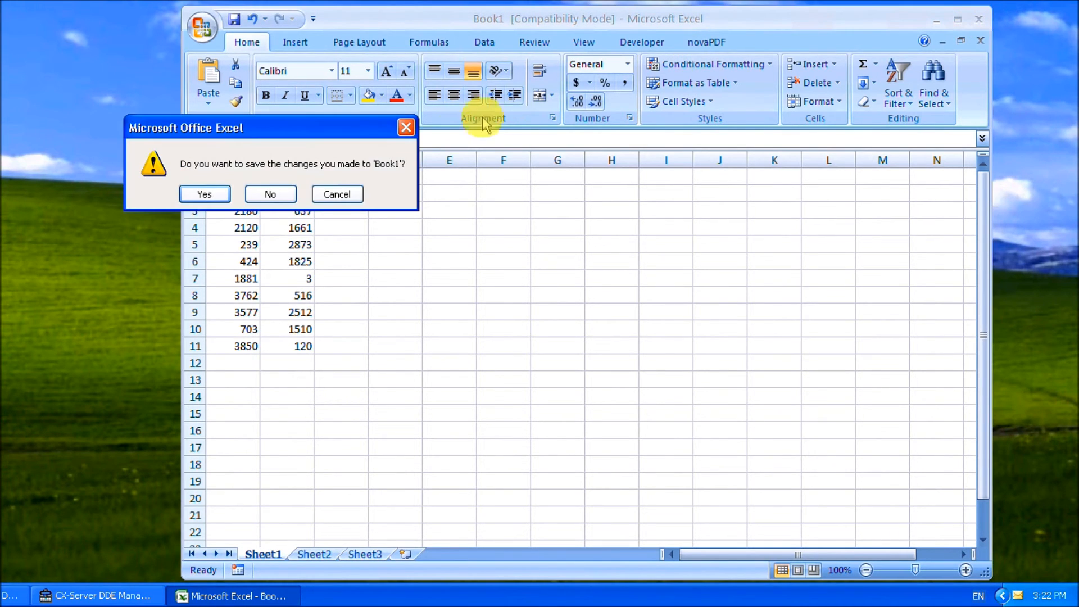
pyautogui.click(269, 193)
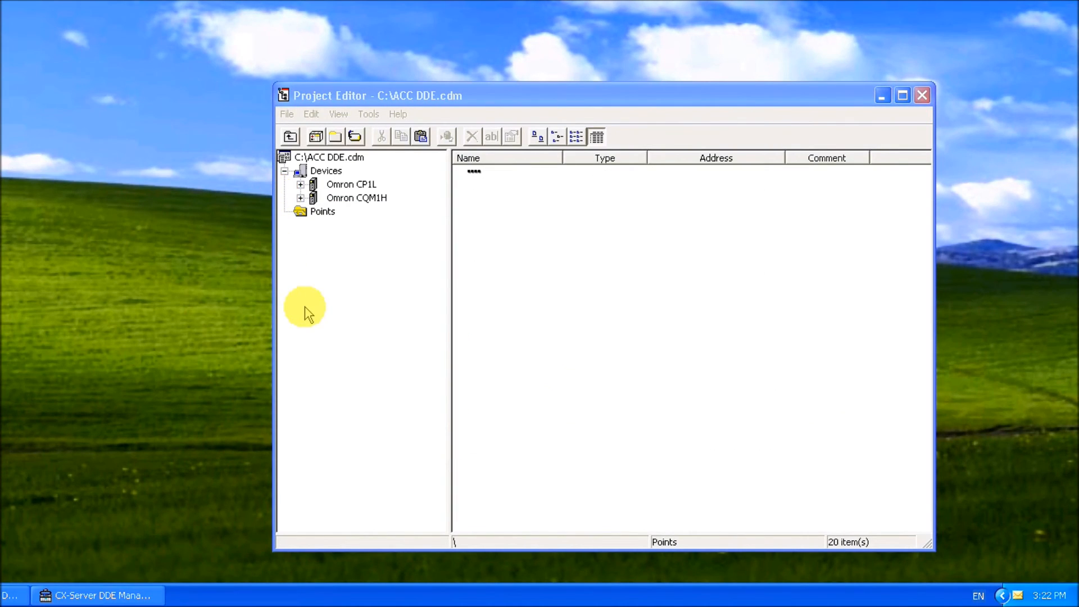
pyautogui.click(323, 211)
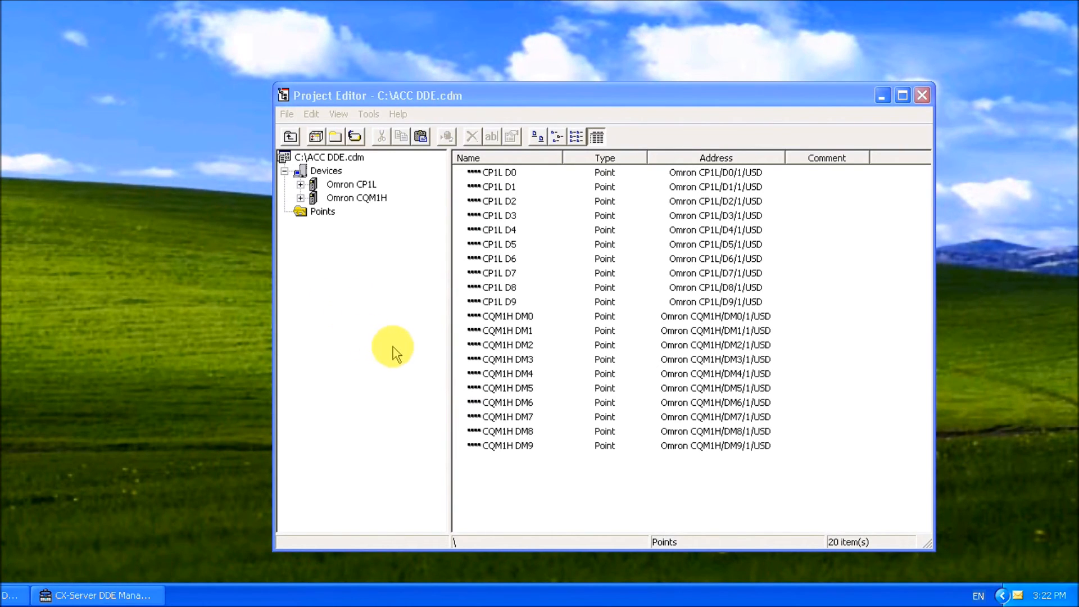
pyautogui.moveTo(422, 267)
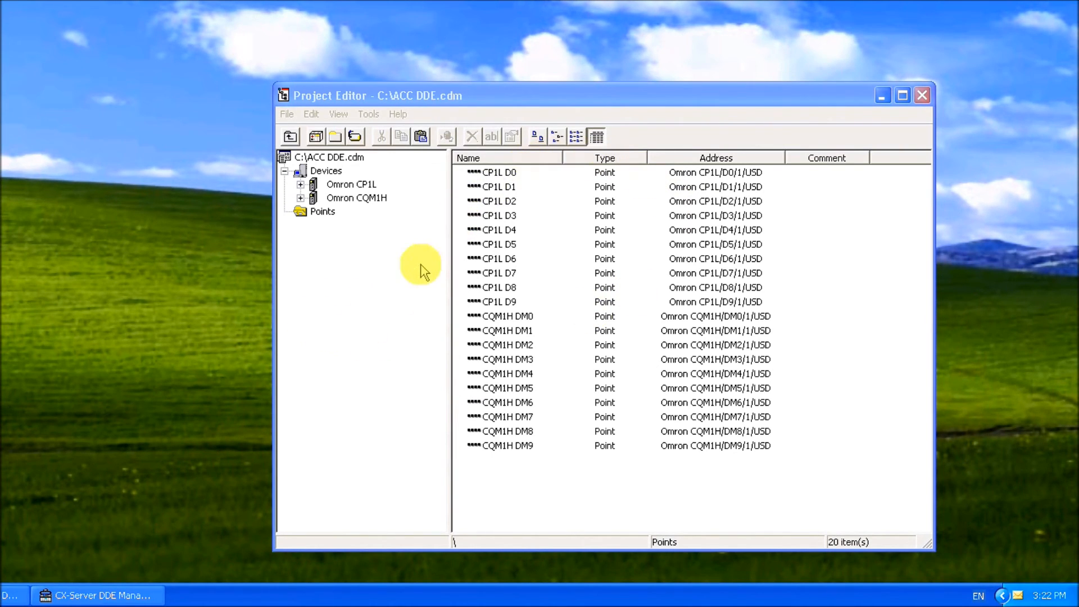
pyautogui.moveTo(356, 237)
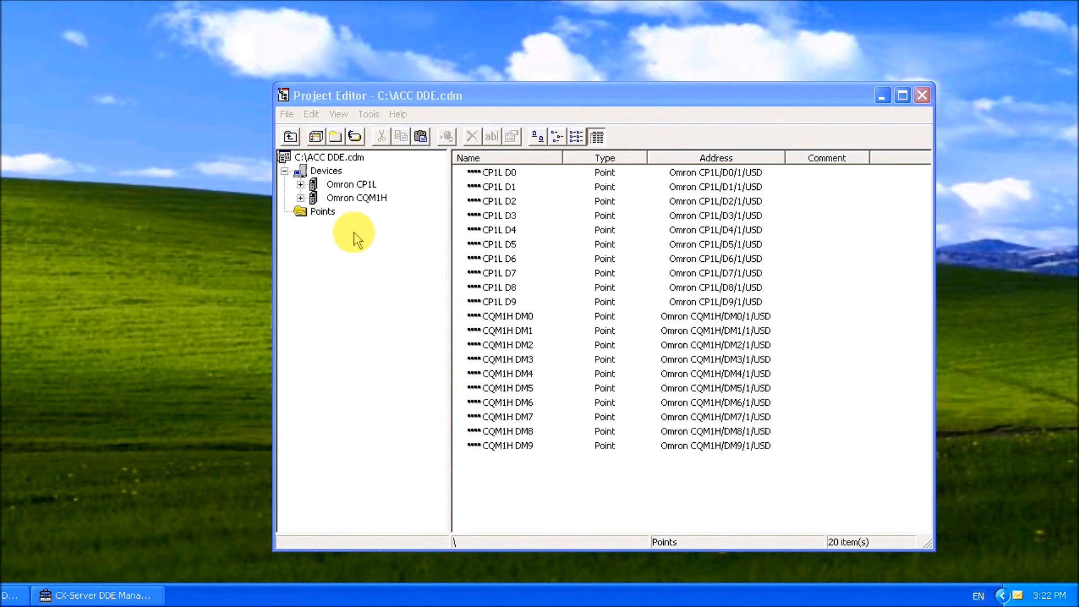
pyautogui.moveTo(402, 12)
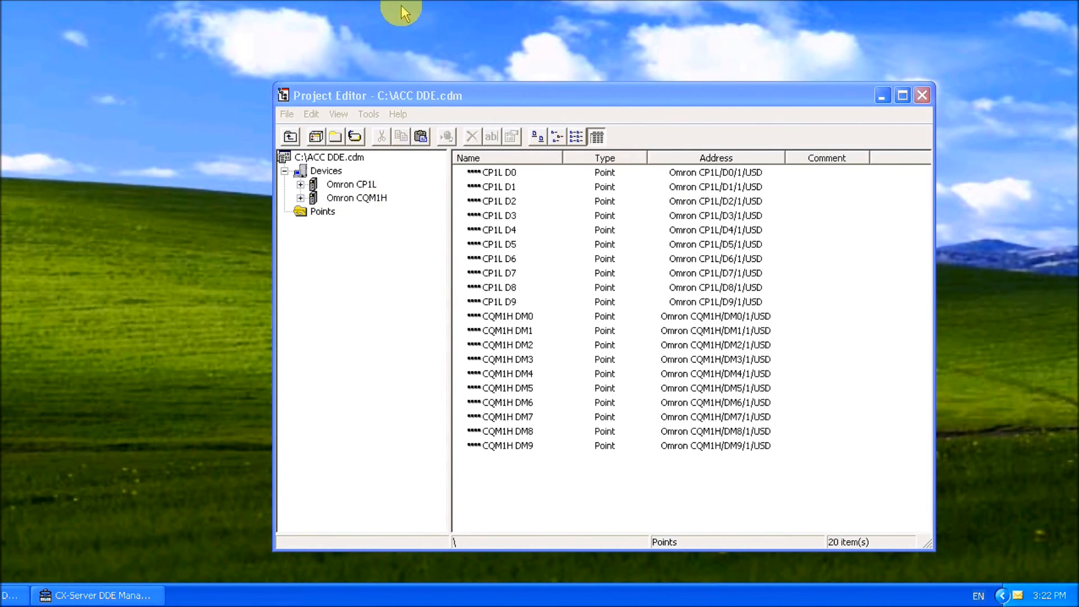
pyautogui.moveTo(403, 13)
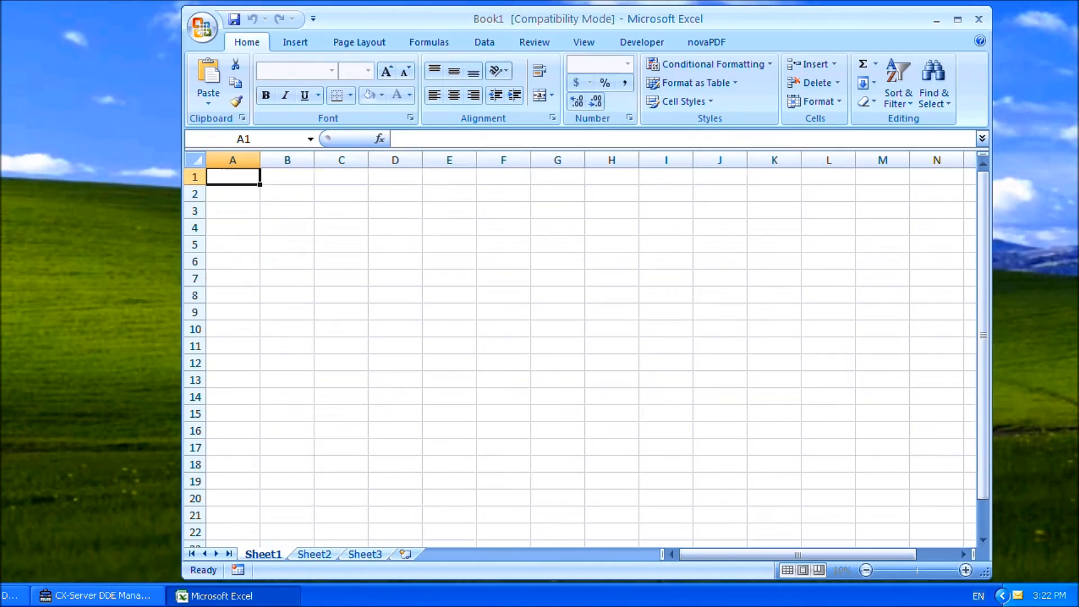
pyautogui.moveTo(201, 27)
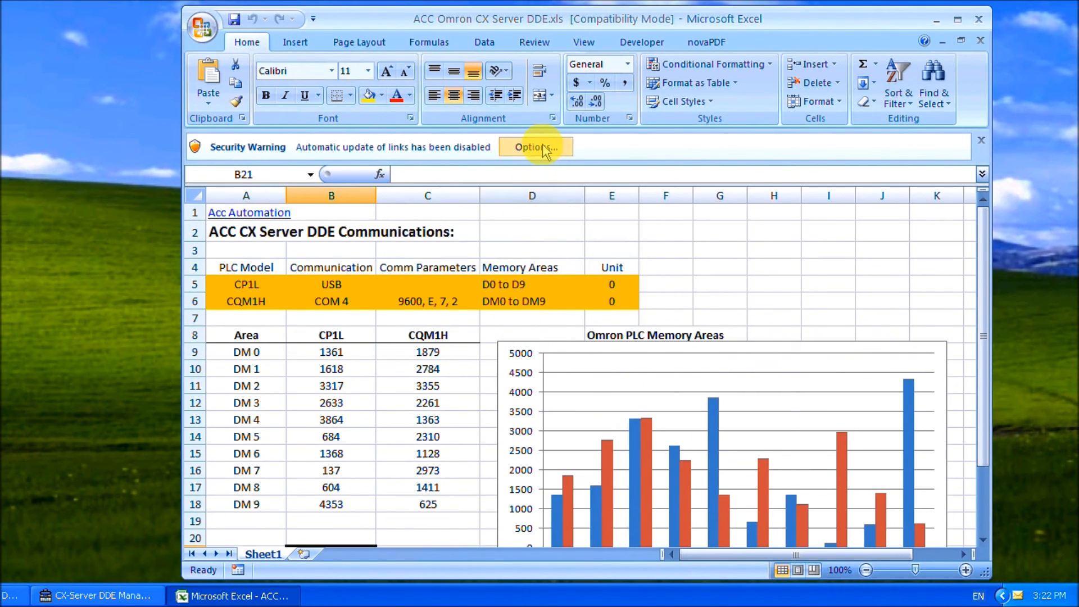
# Step: Enable automatic link updating for ACC Omron CX Server DDE.xls via the Security Warning options
pyautogui.click(535, 146)
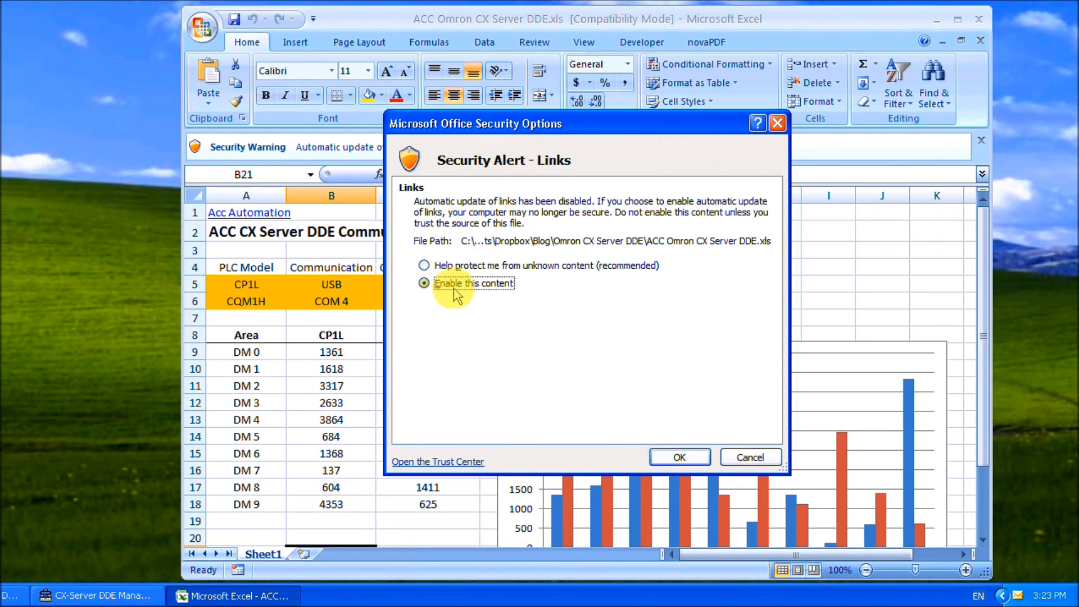
pyautogui.click(679, 457)
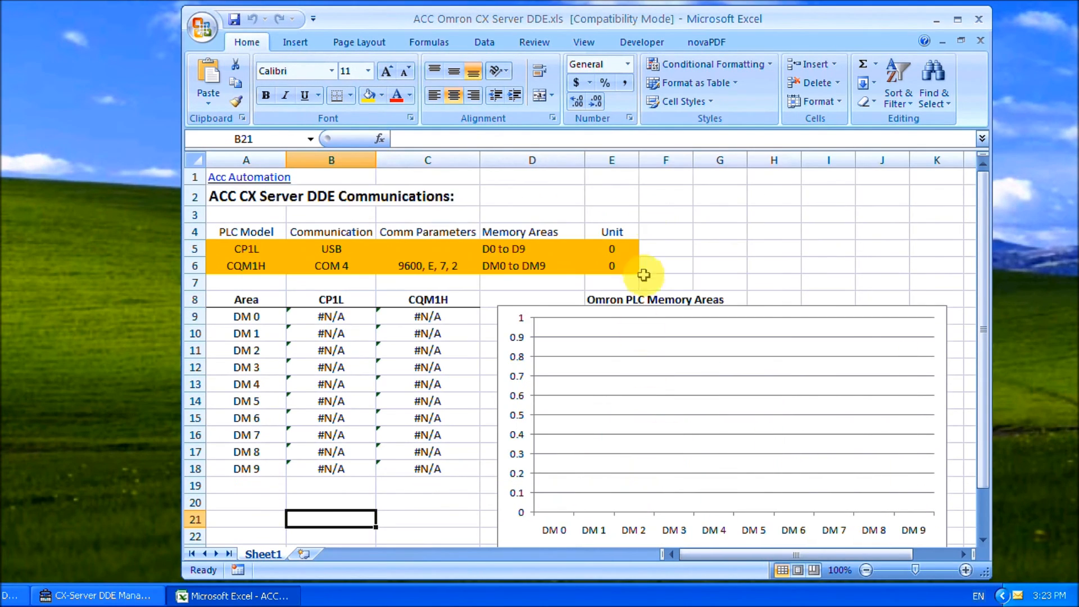